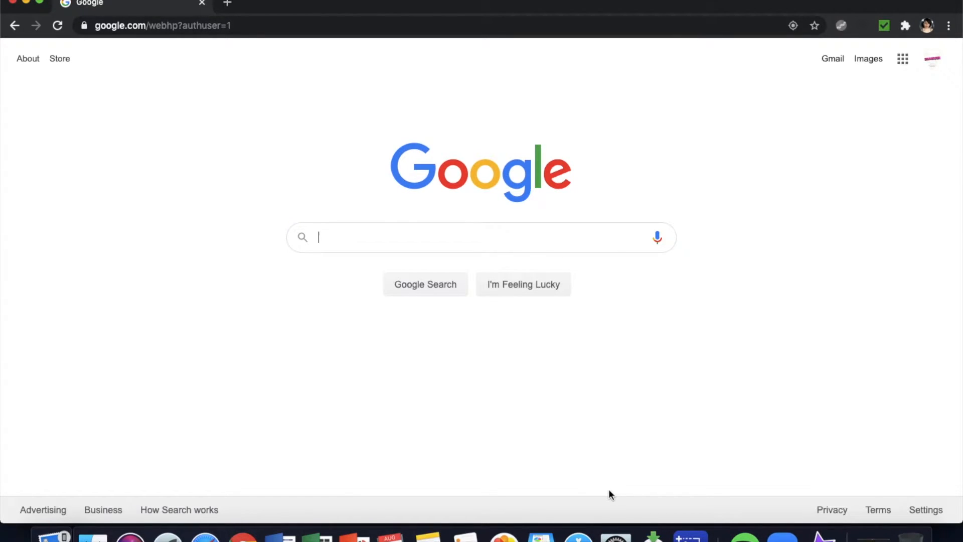
- Search Google for 'epson drivers and utilities combo package' and open the Epson ScanSmart Downloads result
type("epson driver")
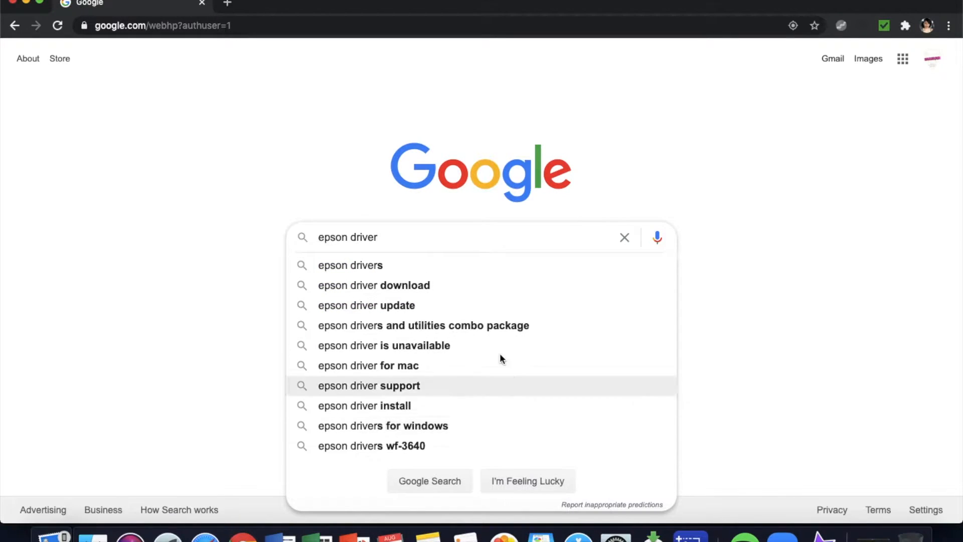
mouse_move(488, 331)
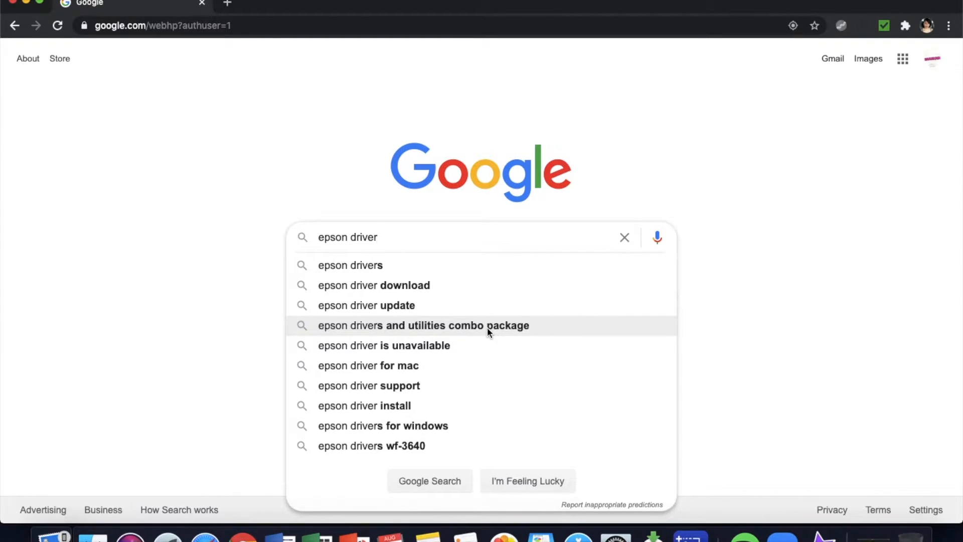
left_click(424, 325)
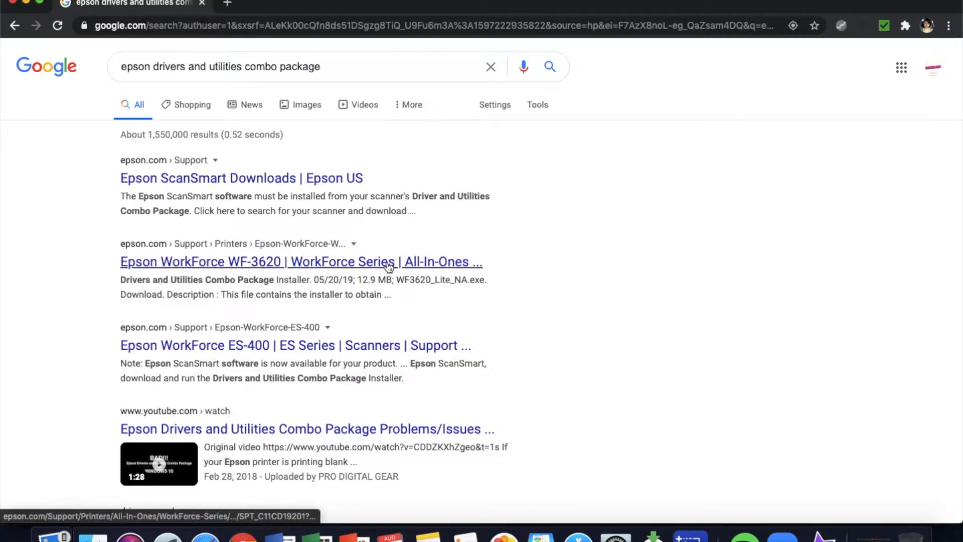
mouse_move(225, 393)
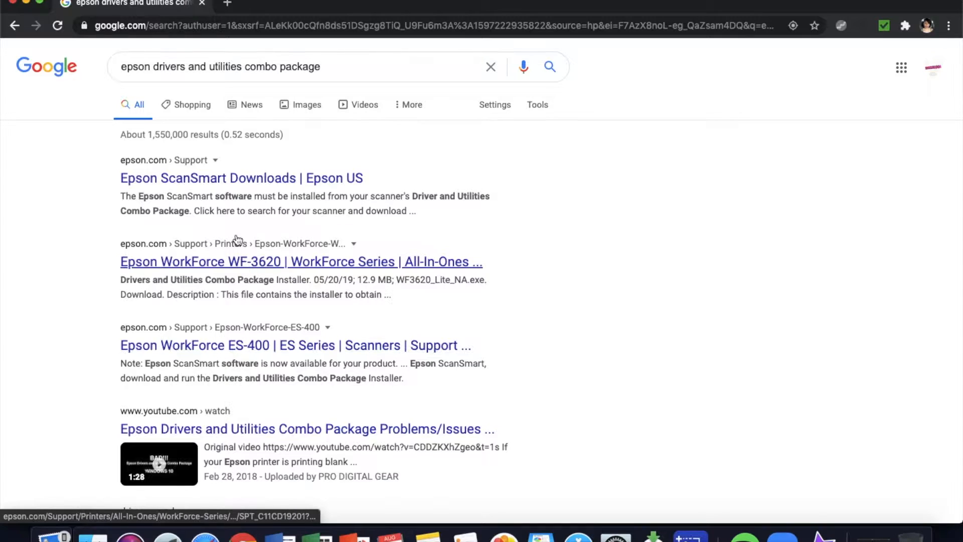
left_click(241, 179)
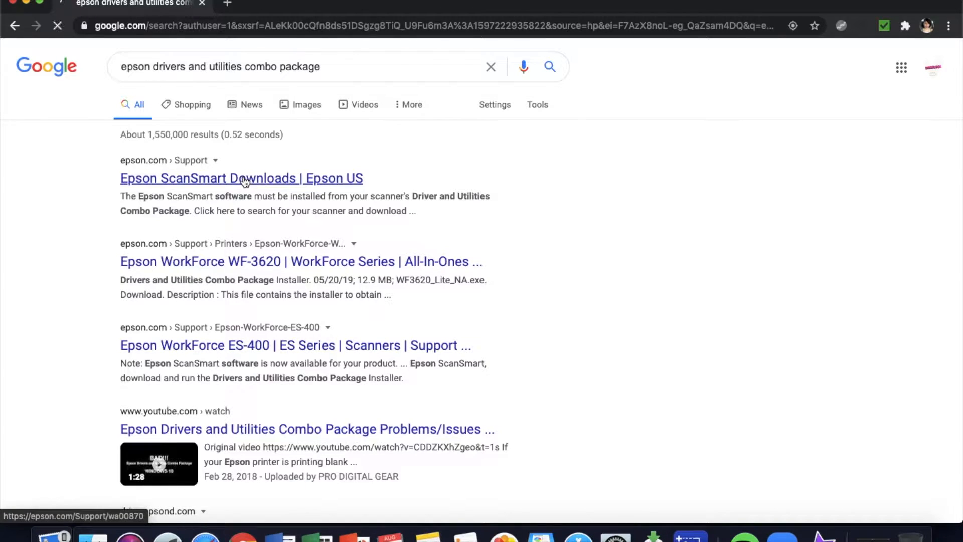
- On Epson Support, search the product name 'wf7720' and select Epson WorkForce WF-7720
left_click(240, 177)
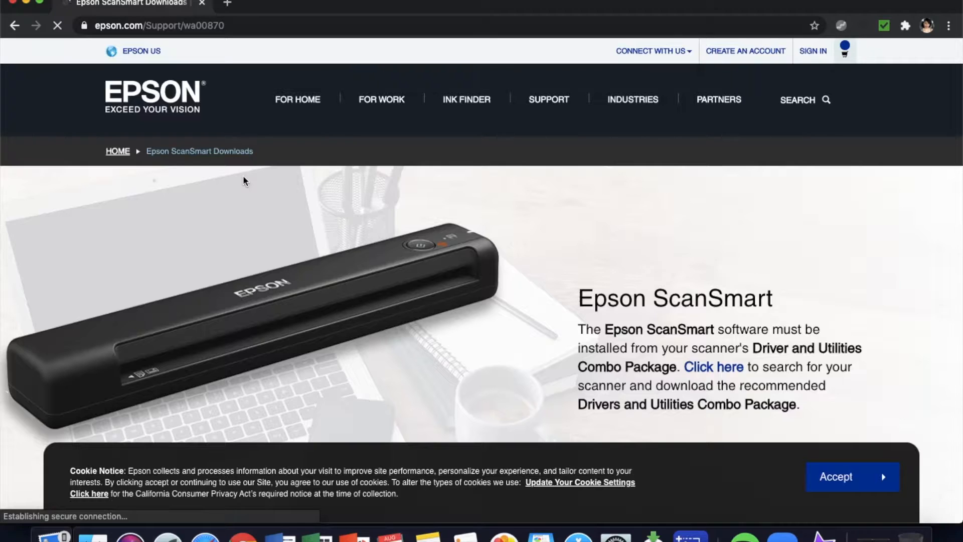
scroll("down", 3)
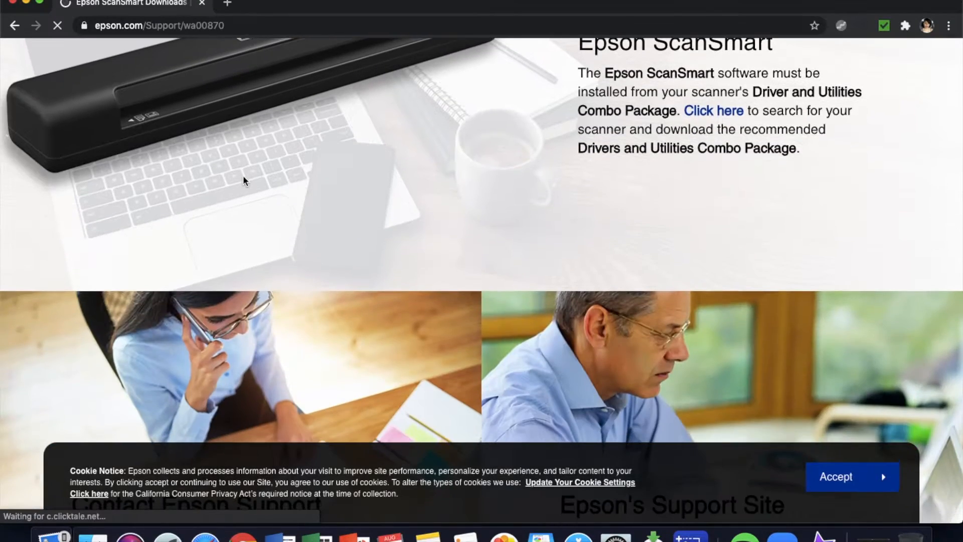
scroll("down", 3)
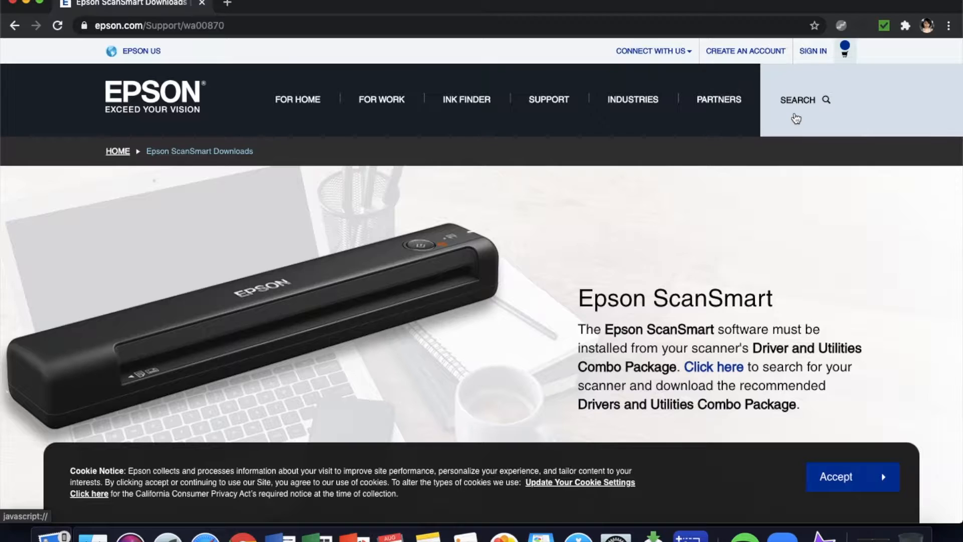
type("dri")
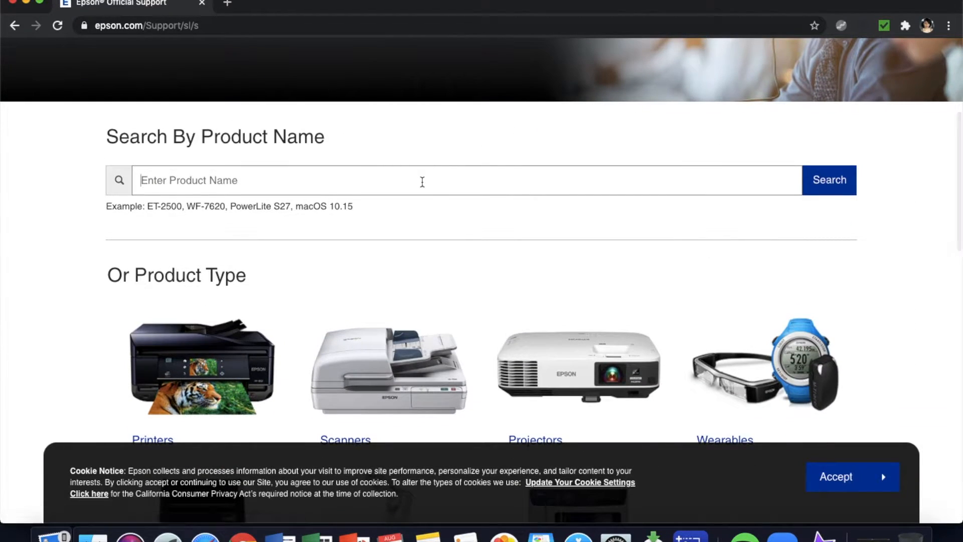
left_click(430, 180)
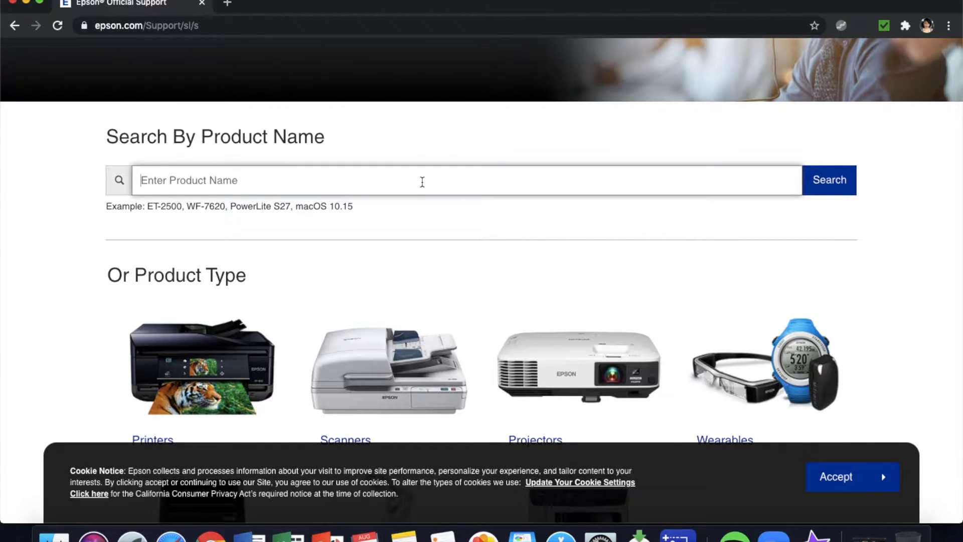
type("wf7720")
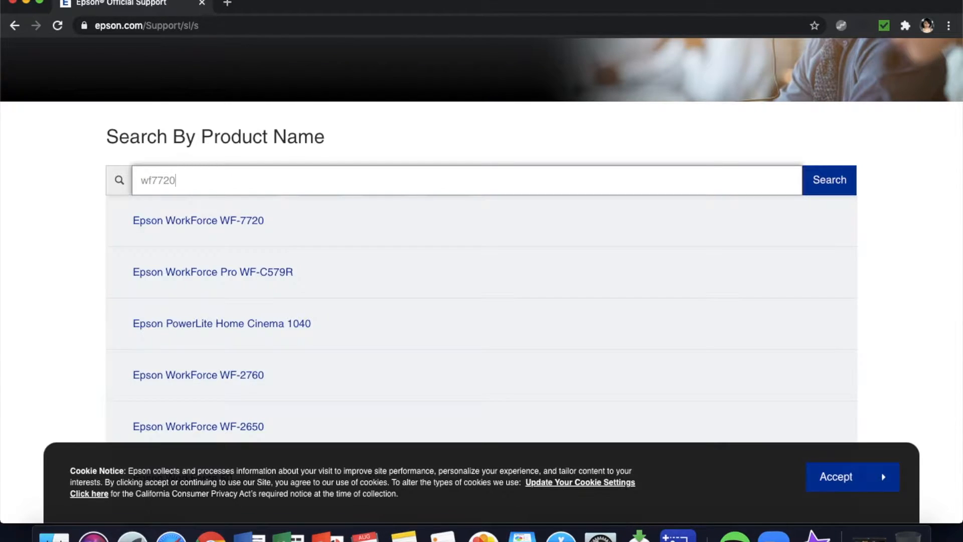
left_click(198, 220)
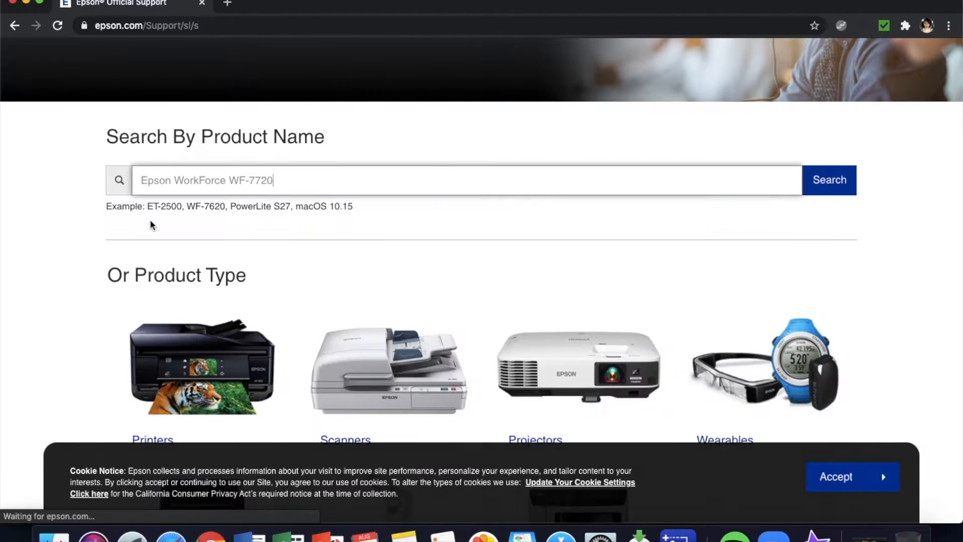
- Open the Epson WorkForce WF-7720 support page and accept the cookie notice
left_click(829, 180)
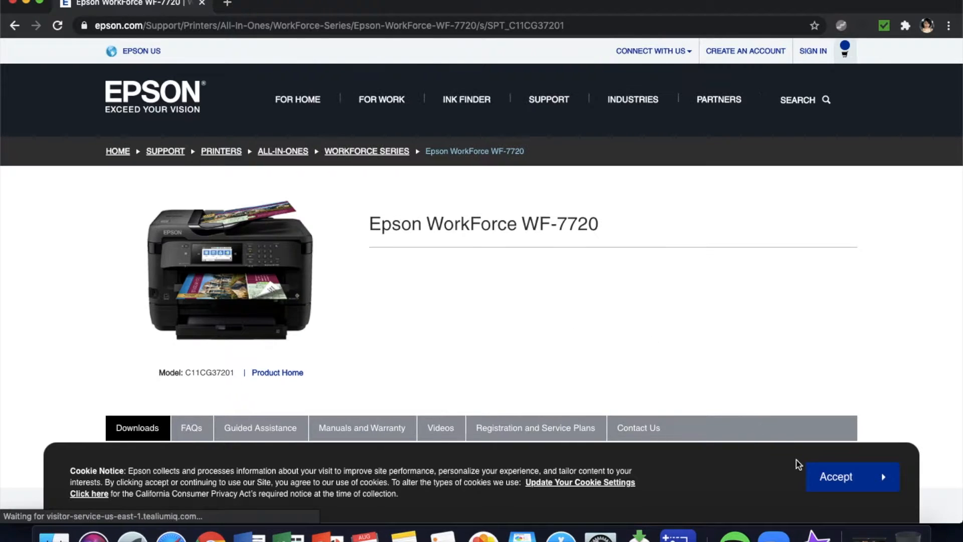
left_click(852, 476)
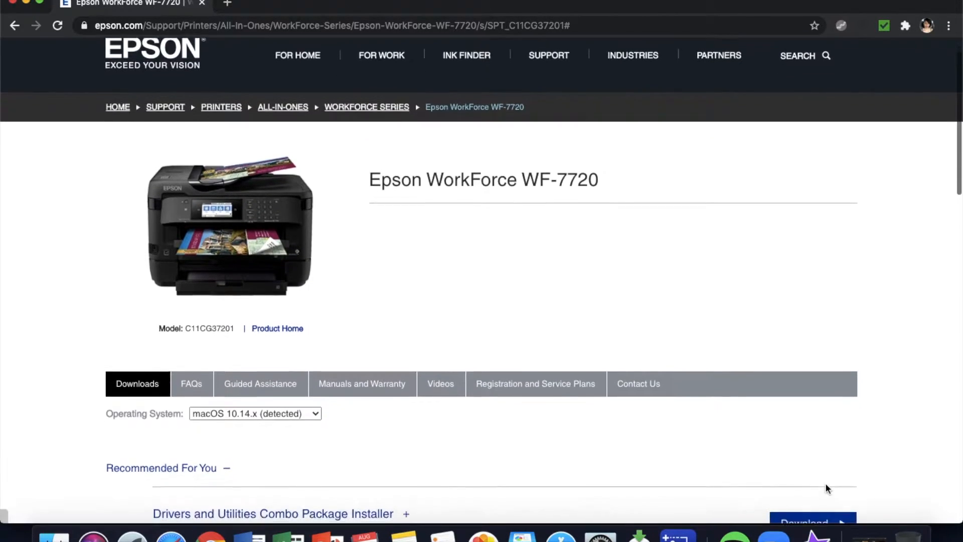
scroll("down", 3)
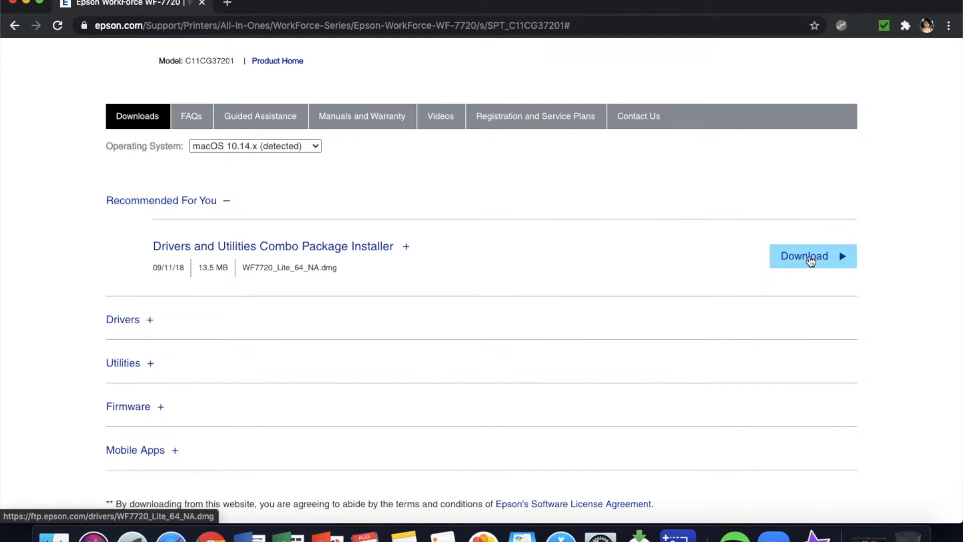
- Start downloading the Drivers and Utilities Combo Package Installer, then cancel saving it
left_click(812, 256)
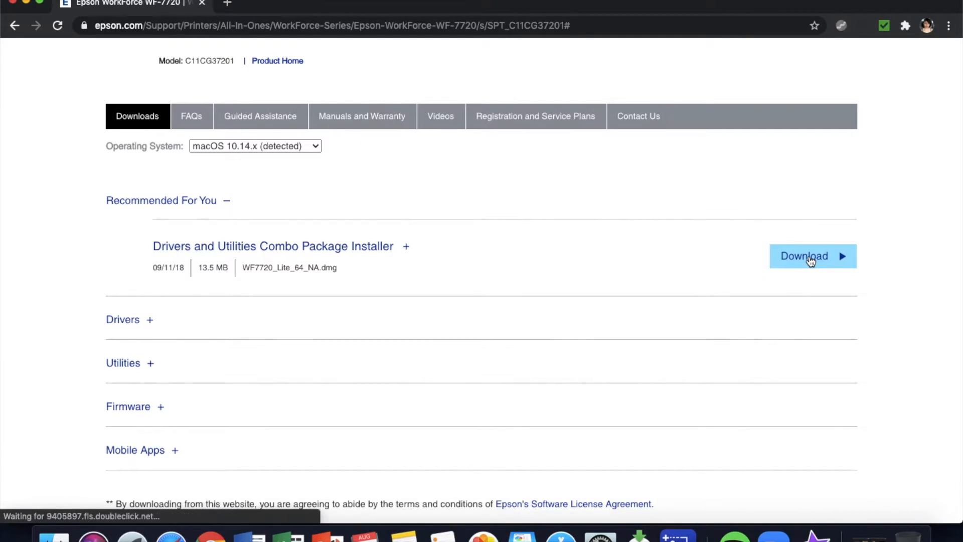
left_click(810, 256)
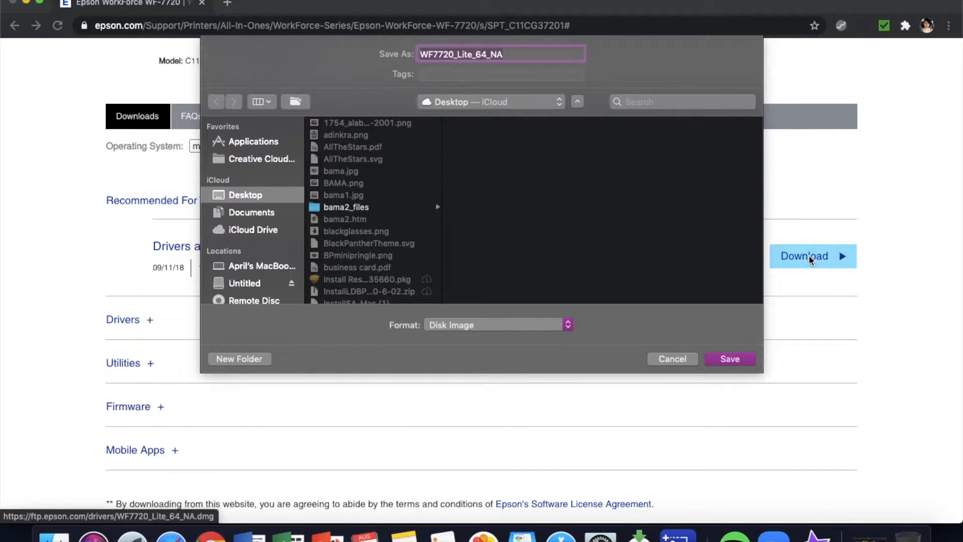
mouse_move(672, 358)
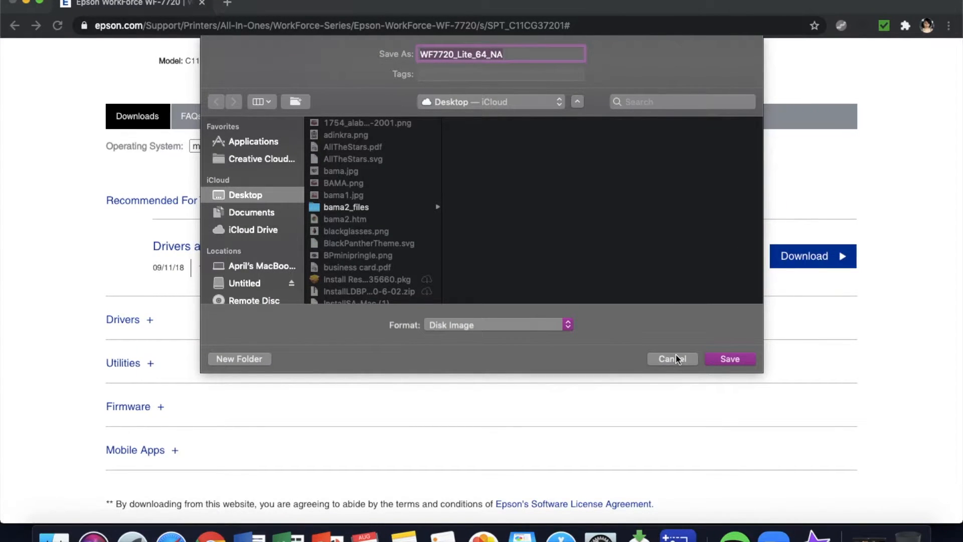
left_click(730, 359)
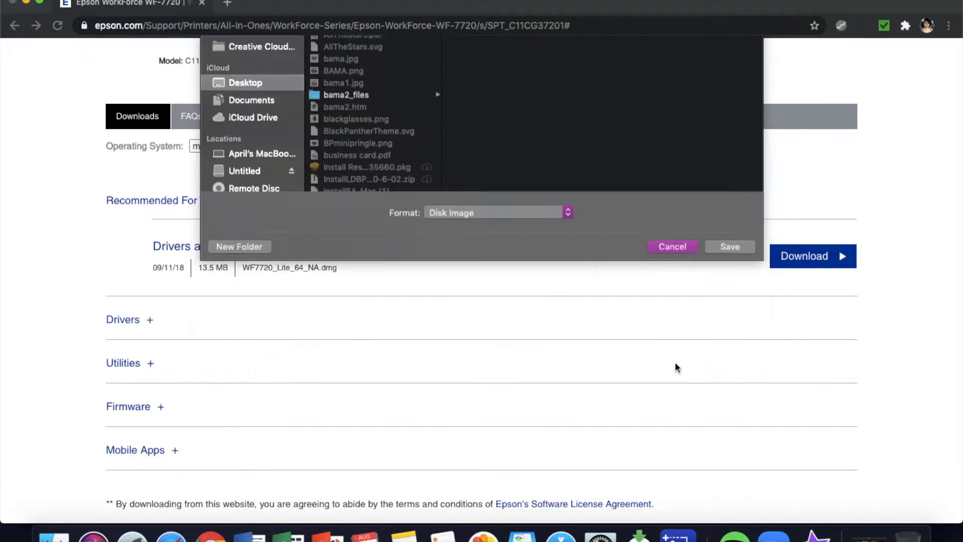
left_click(671, 246)
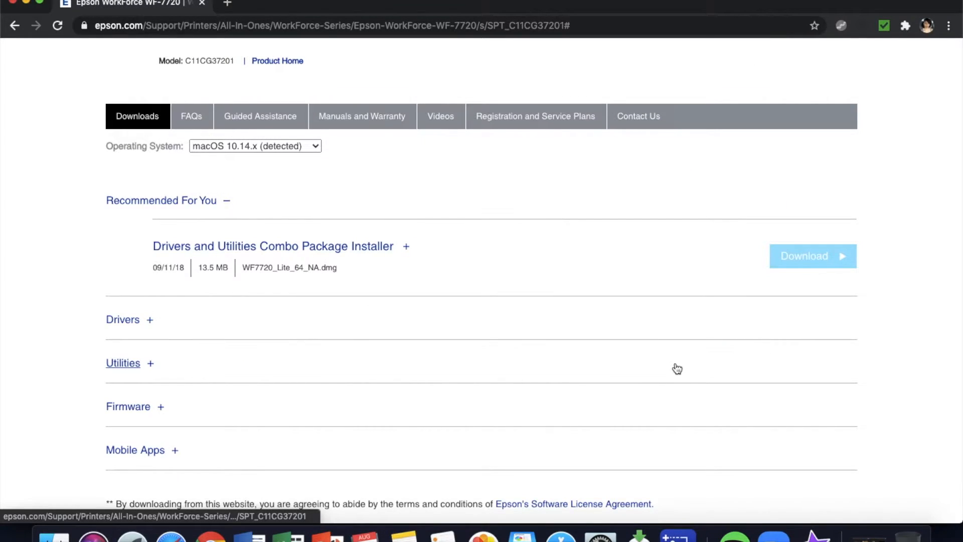
mouse_move(123, 362)
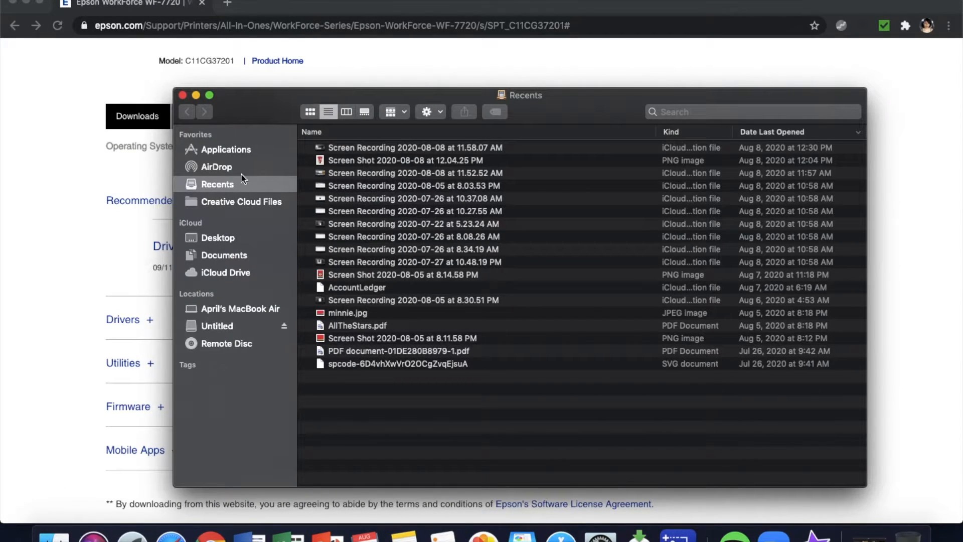
- Launch Affinity Designer from Finder's Applications folder
left_click(227, 149)
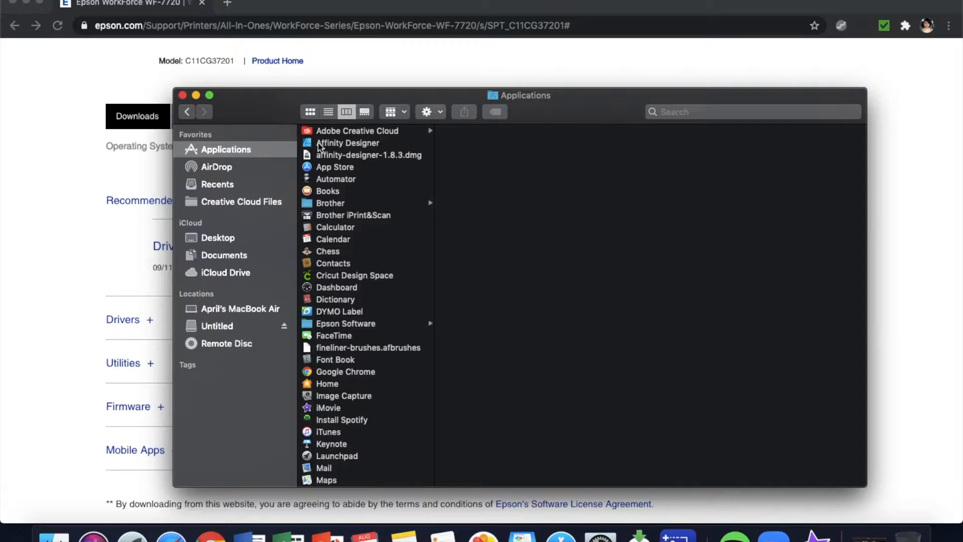
left_click(348, 142)
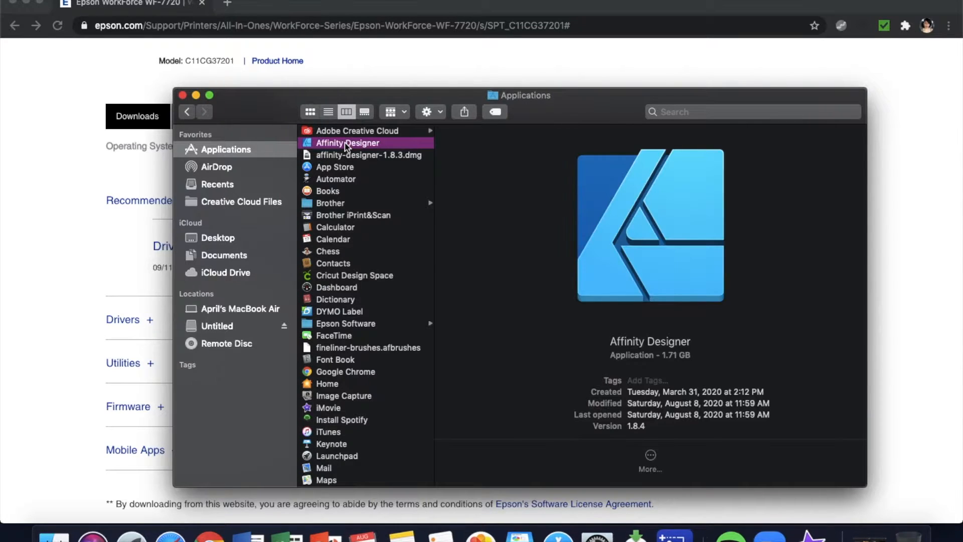
double_click(347, 143)
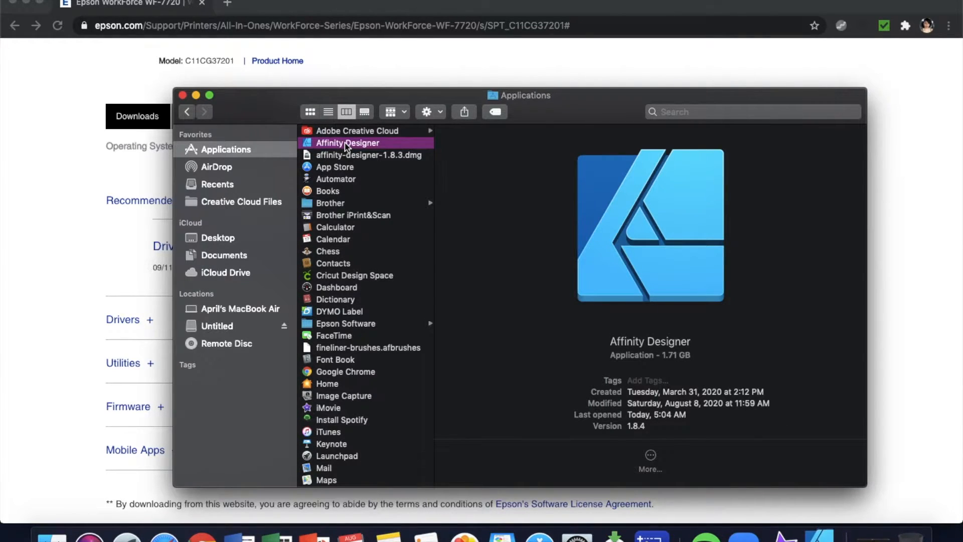
left_click(183, 96)
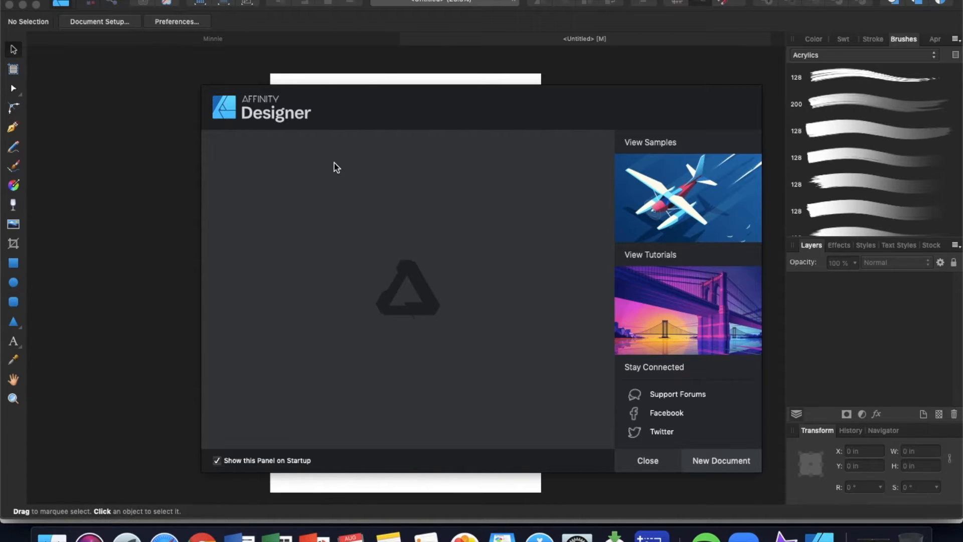
- Close the Affinity Designer welcome panel to reveal the blank untitled document
left_click(646, 460)
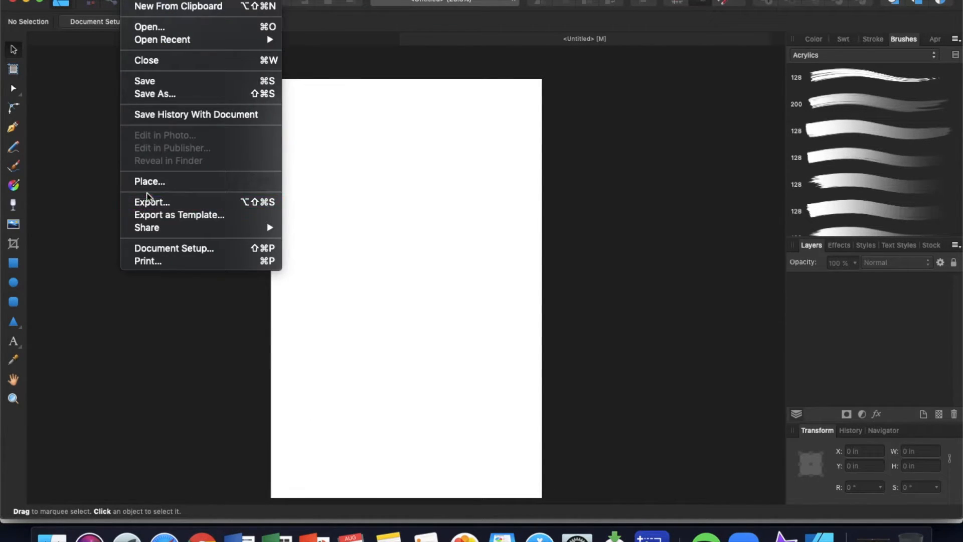
- Place the Minnie polka-dot file on the page and align it with the page edges
left_click(150, 181)
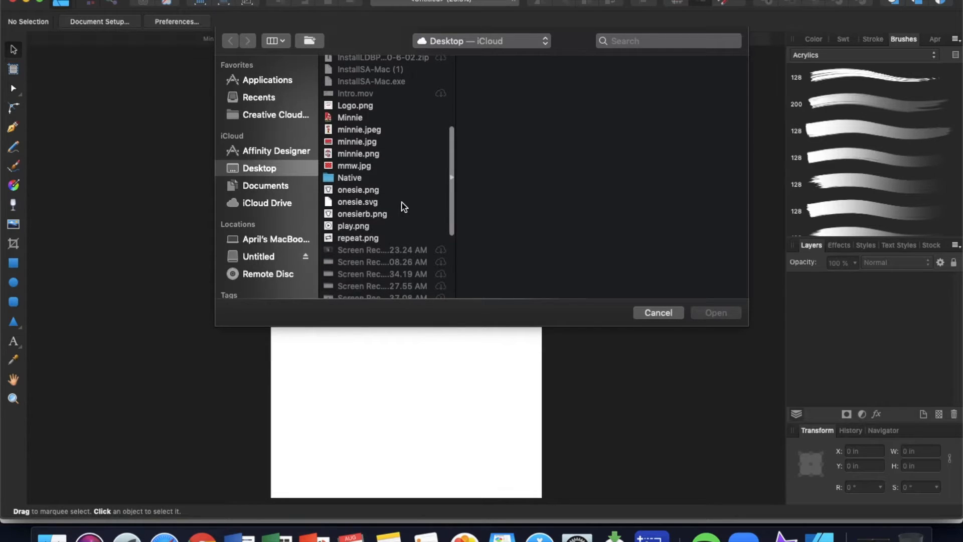
left_click(350, 117)
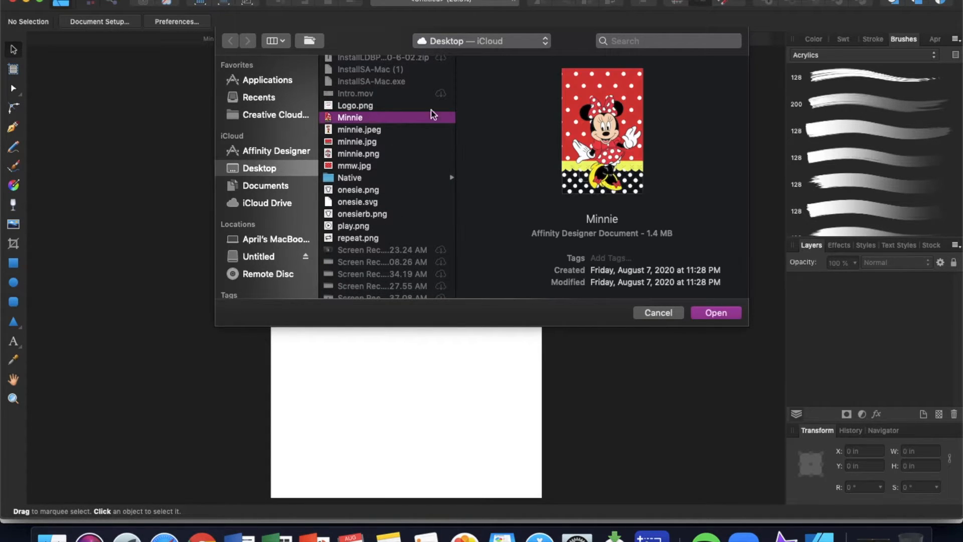
left_click(715, 313)
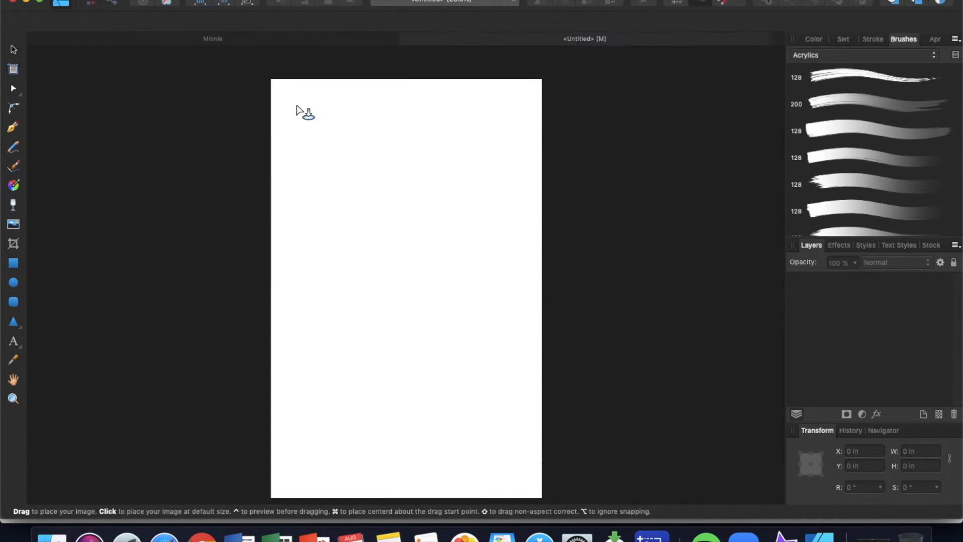
left_click(305, 114)
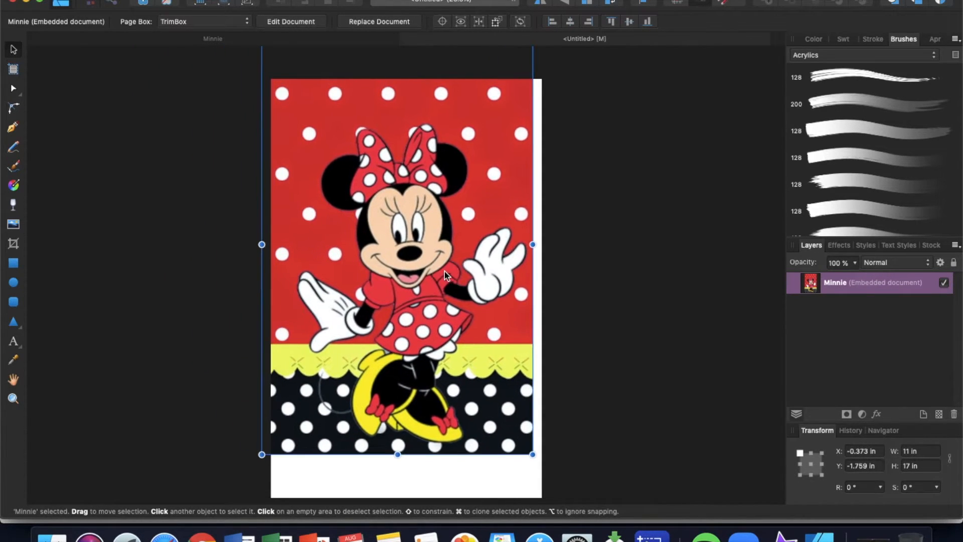
left_click_drag(446, 276, 456, 317)
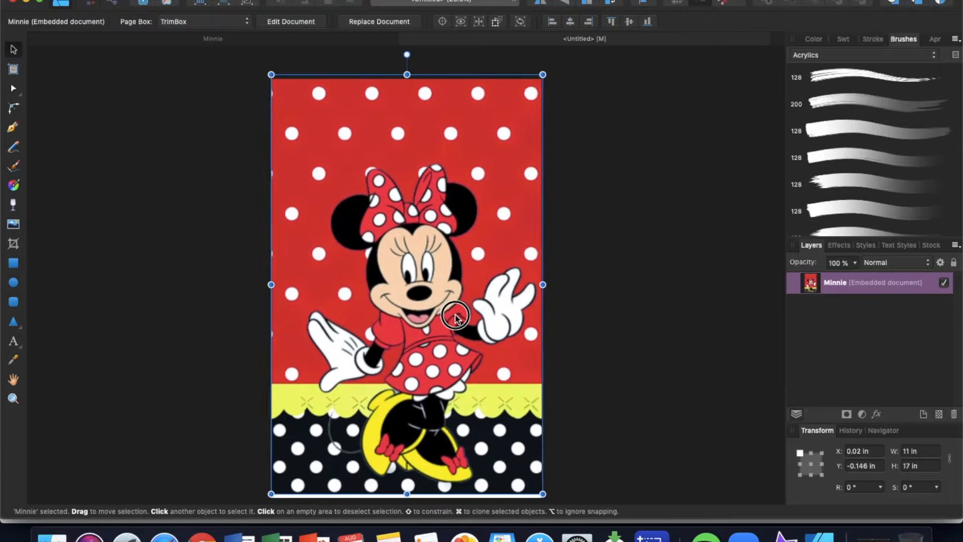
left_click(622, 291)
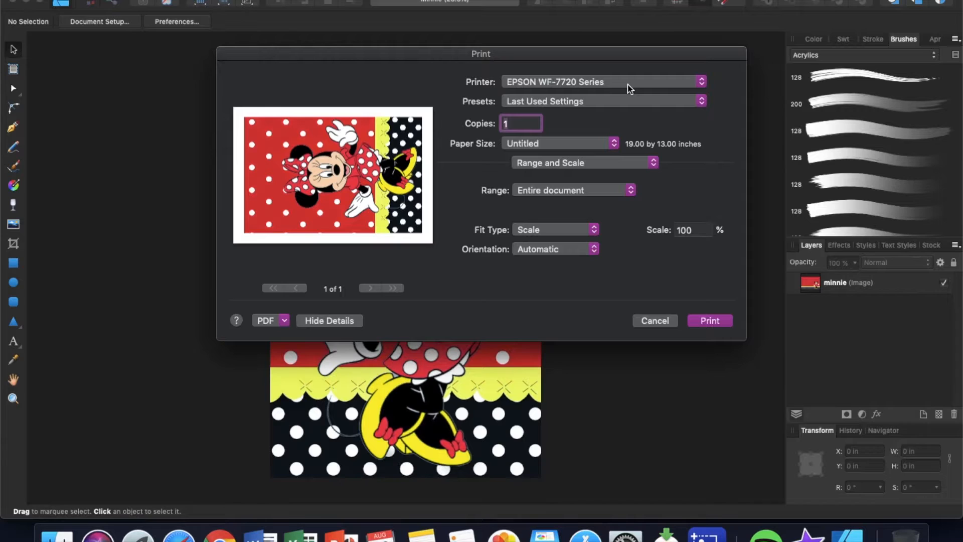
mouse_move(539, 146)
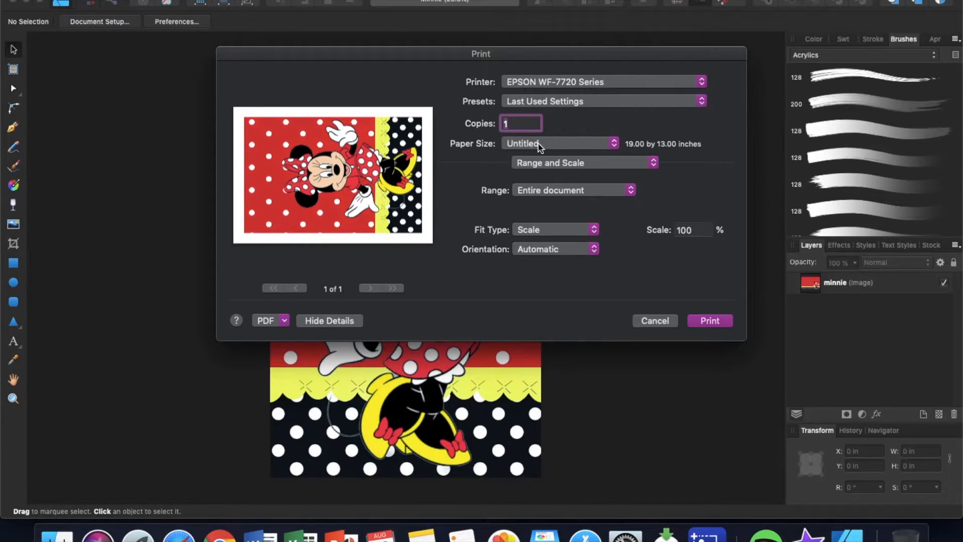
mouse_move(653, 150)
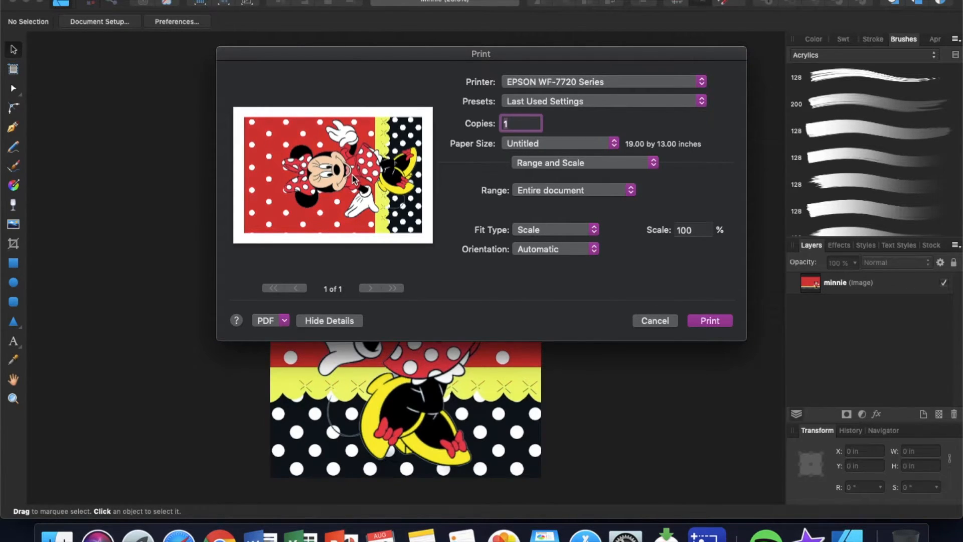
mouse_move(556, 148)
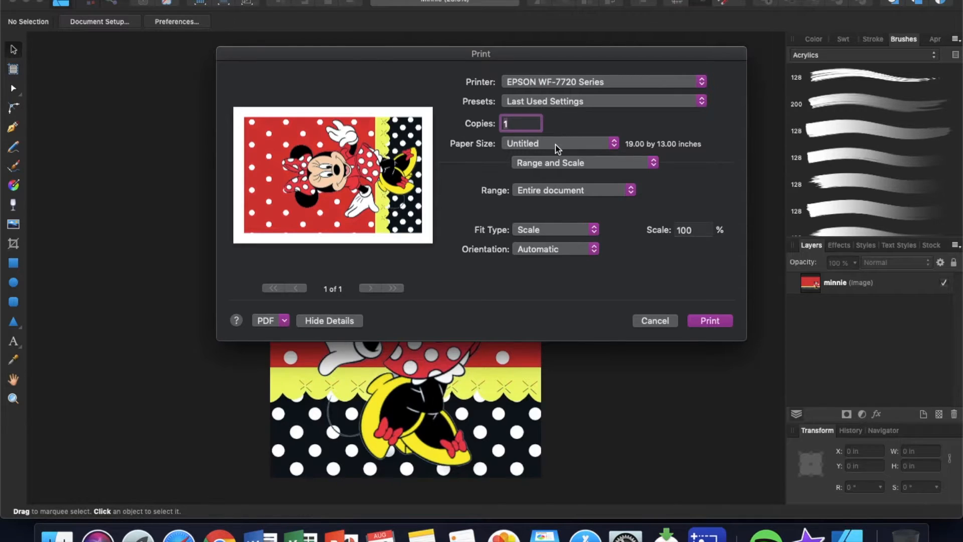
- Set the EPSON WF-7720 Series print paper size to Tabloid (11 x 17 in)
left_click(557, 143)
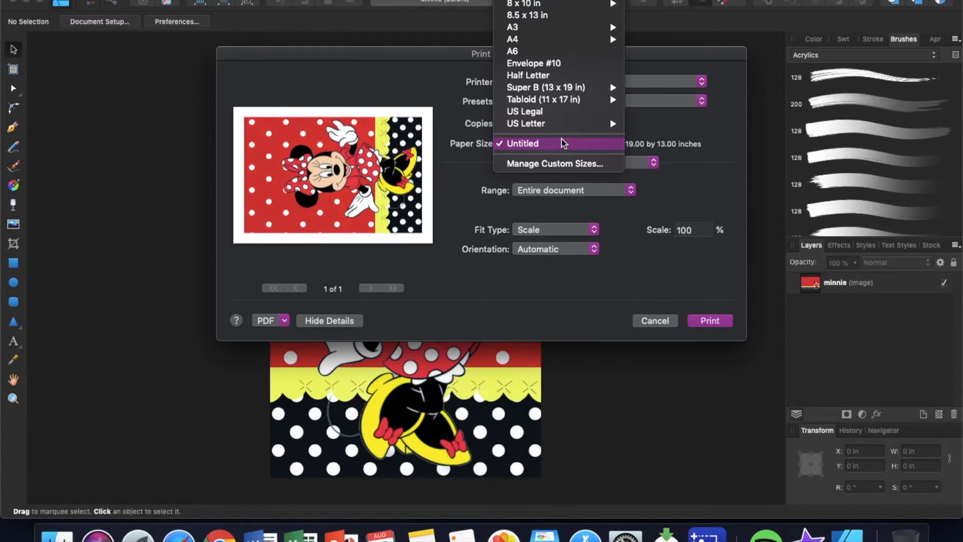
mouse_move(542, 99)
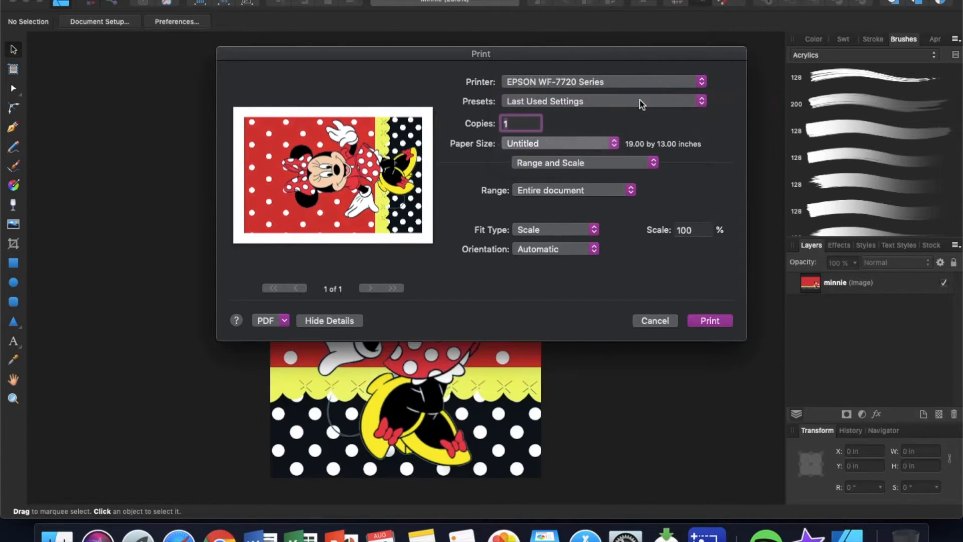
left_click(557, 143)
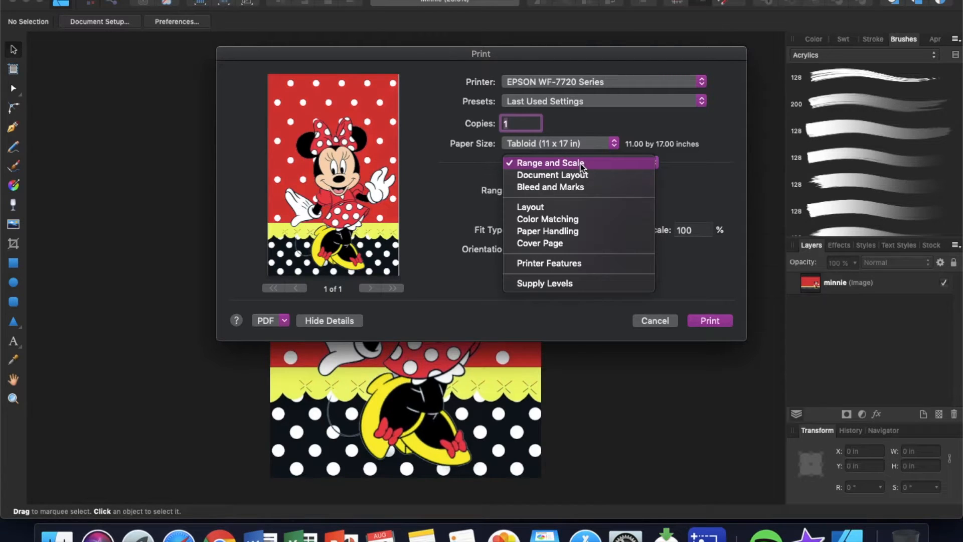
mouse_move(560, 219)
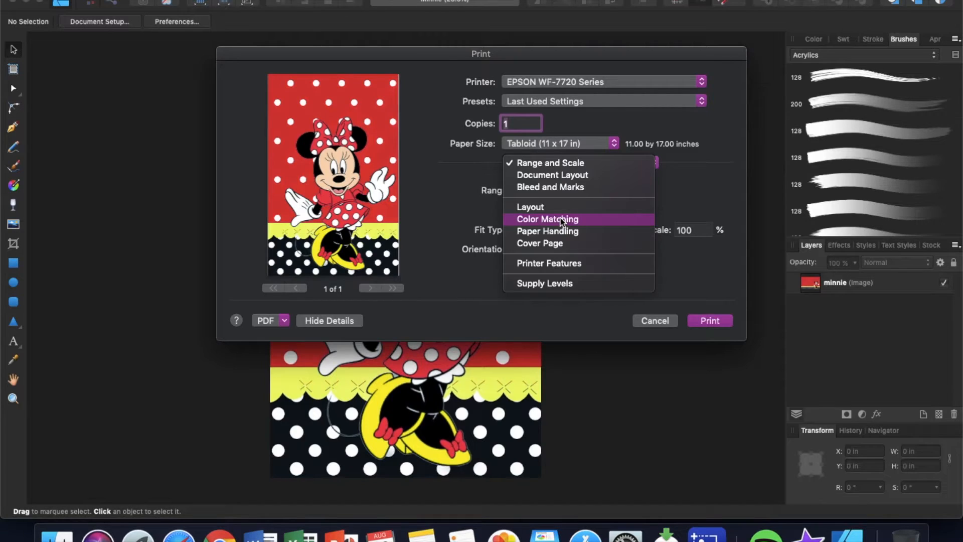
- Set colour matching to ColorSync with the Epson IJ Printer 07 profile
left_click(547, 219)
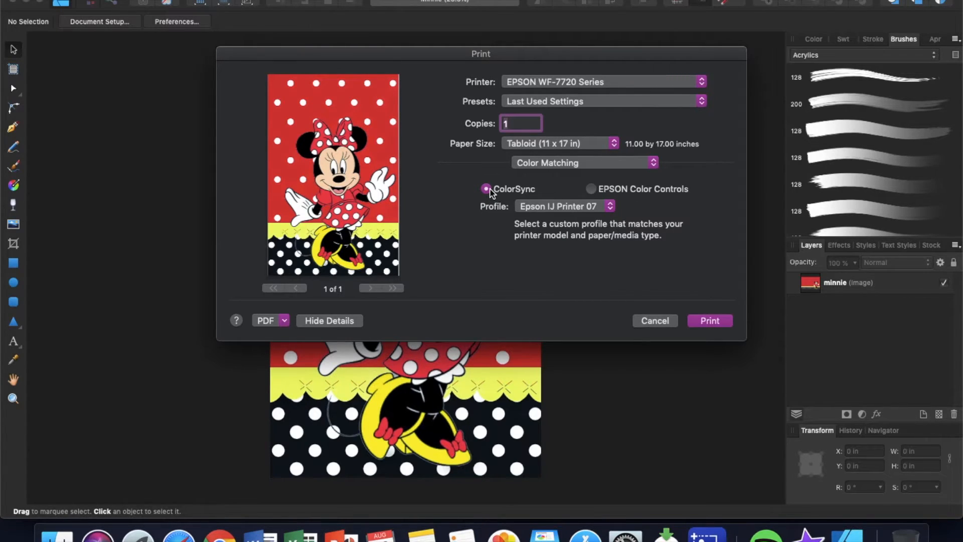
left_click(563, 206)
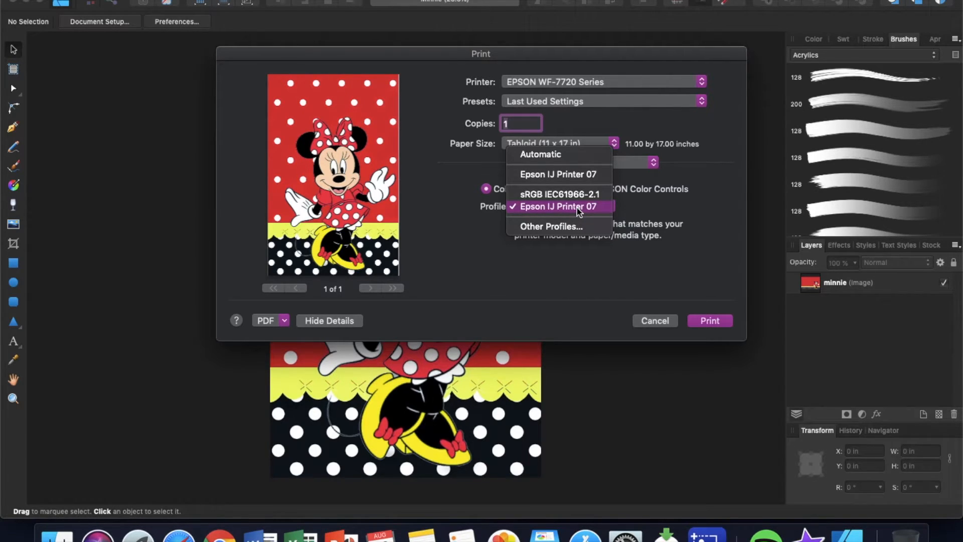
left_click(558, 206)
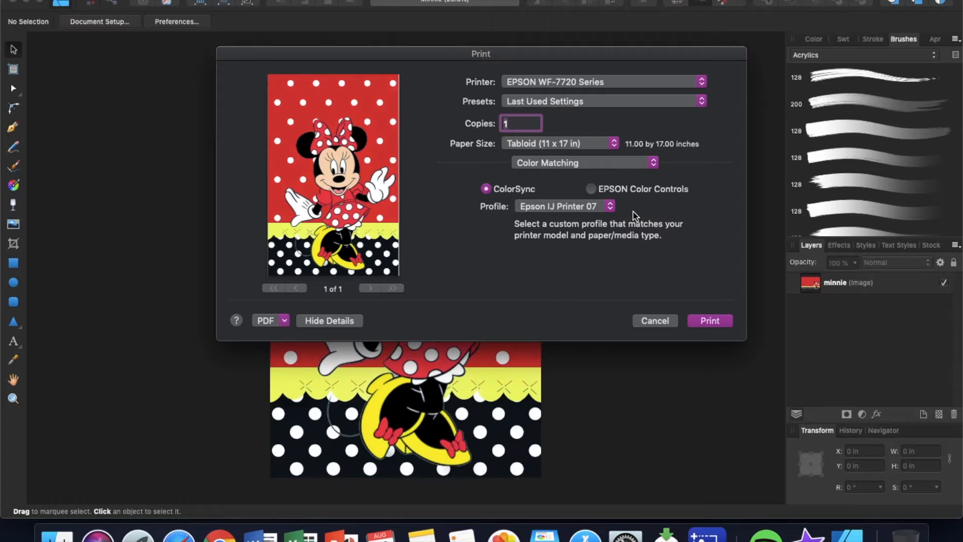
left_click(584, 162)
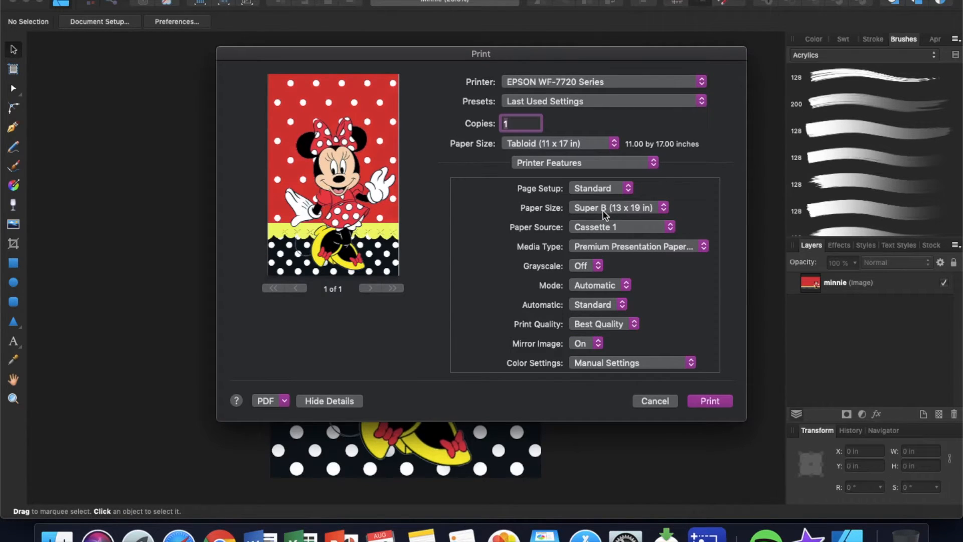
- In Printer Features, choose Tabloid (11 x 17 in) and Premium Presentation Paper Matte media
scroll("down", 3)
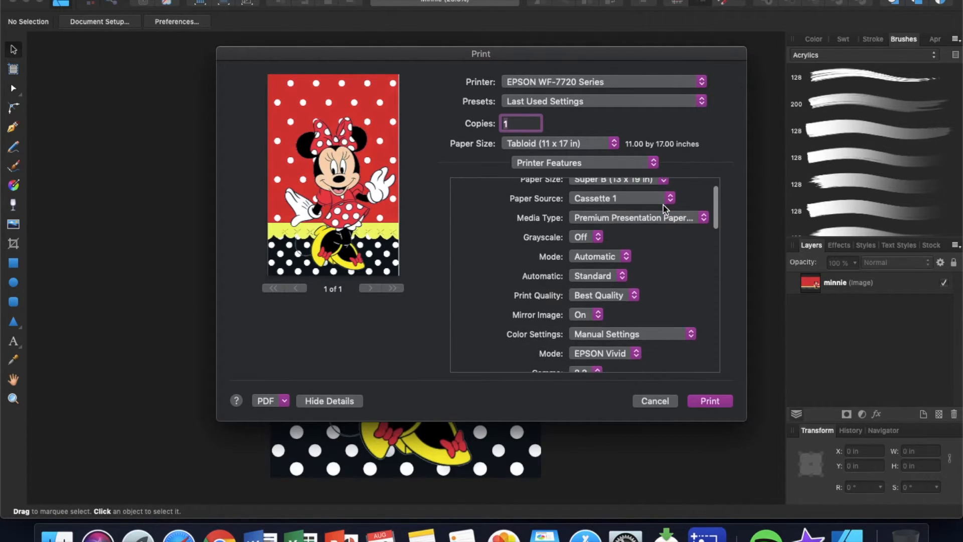
left_click(618, 179)
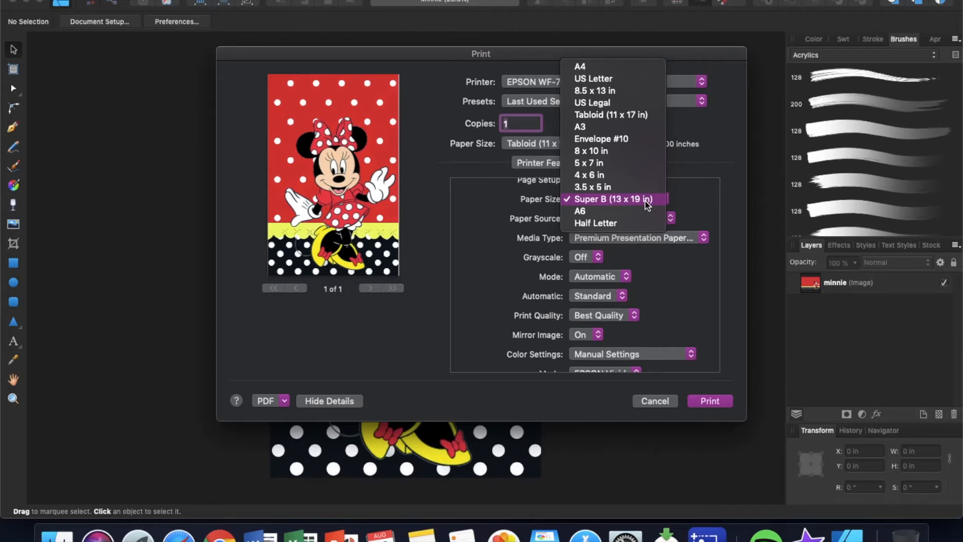
mouse_move(635, 121)
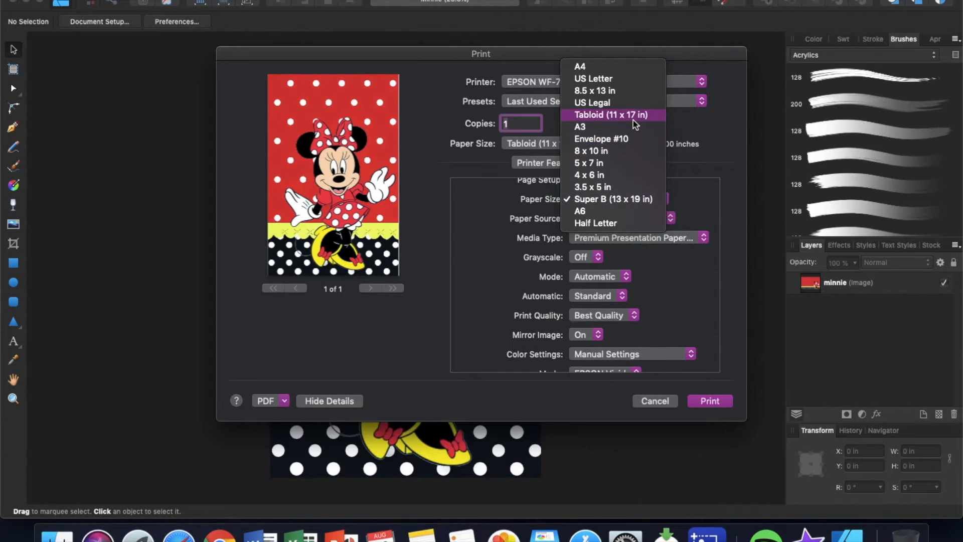
left_click(611, 115)
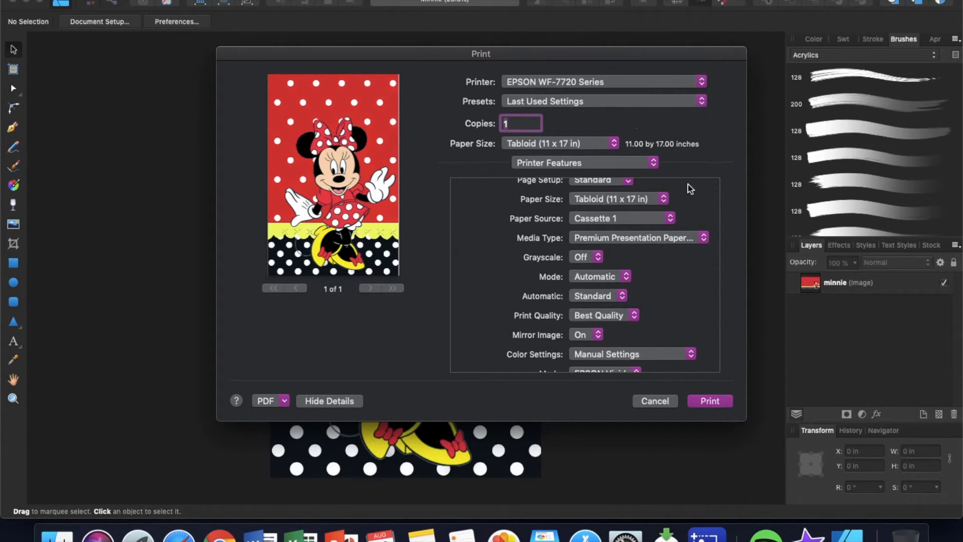
mouse_move(566, 214)
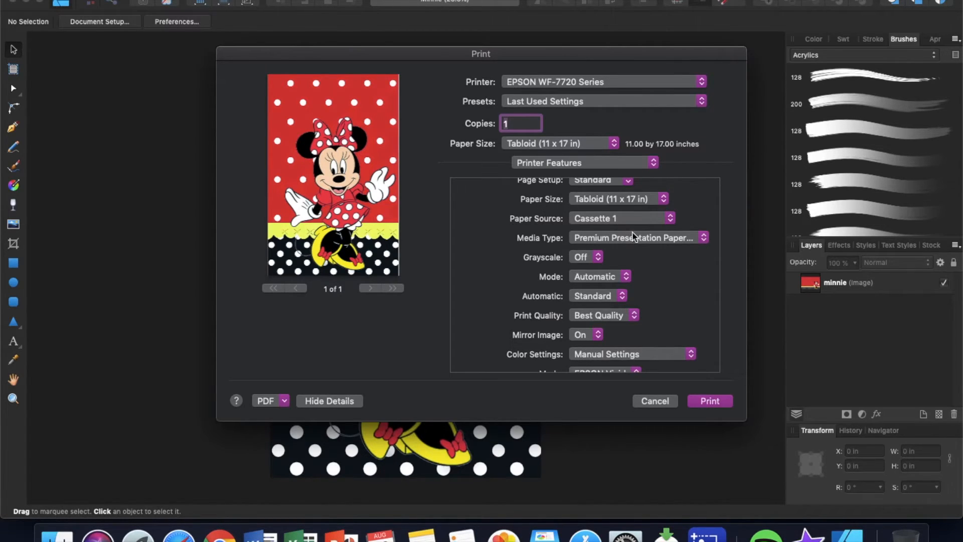
left_click(637, 237)
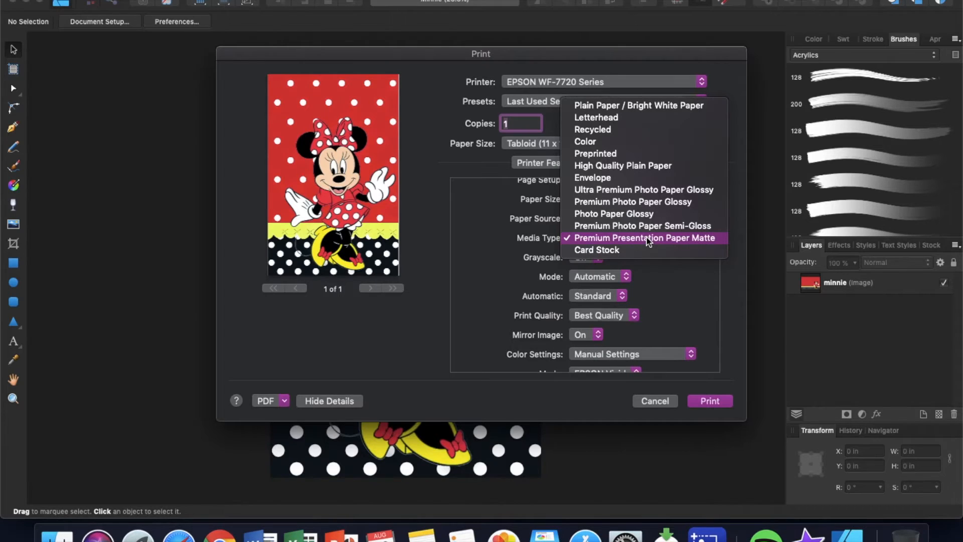
left_click(644, 238)
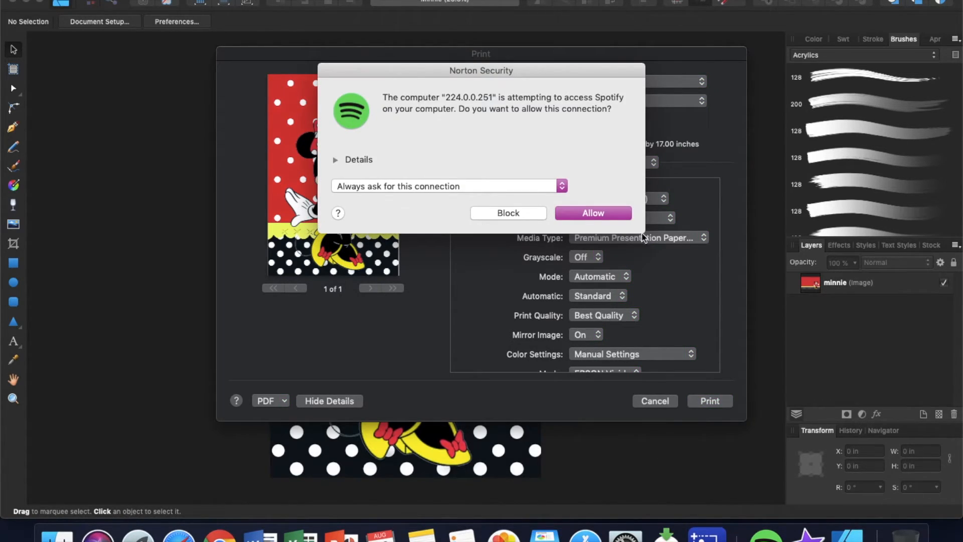
left_click(639, 237)
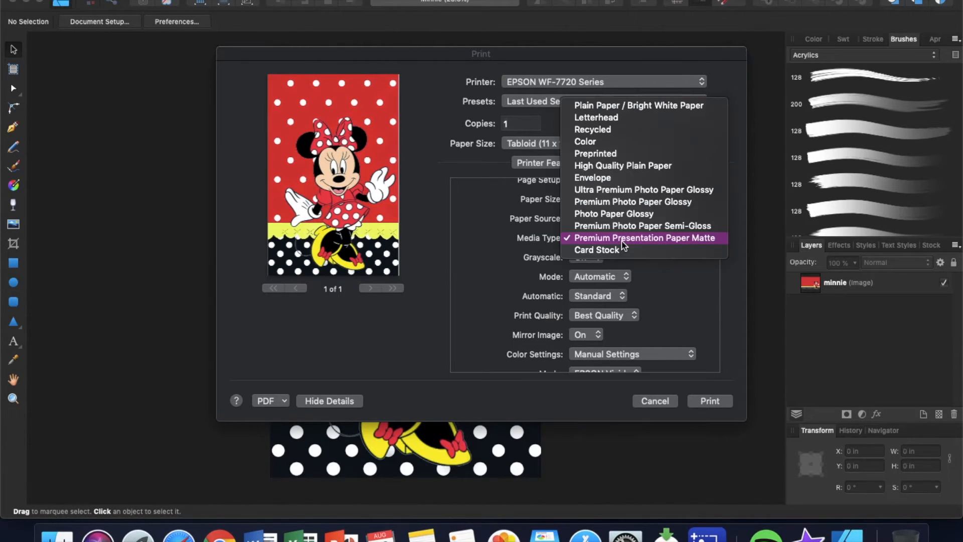
left_click(521, 124)
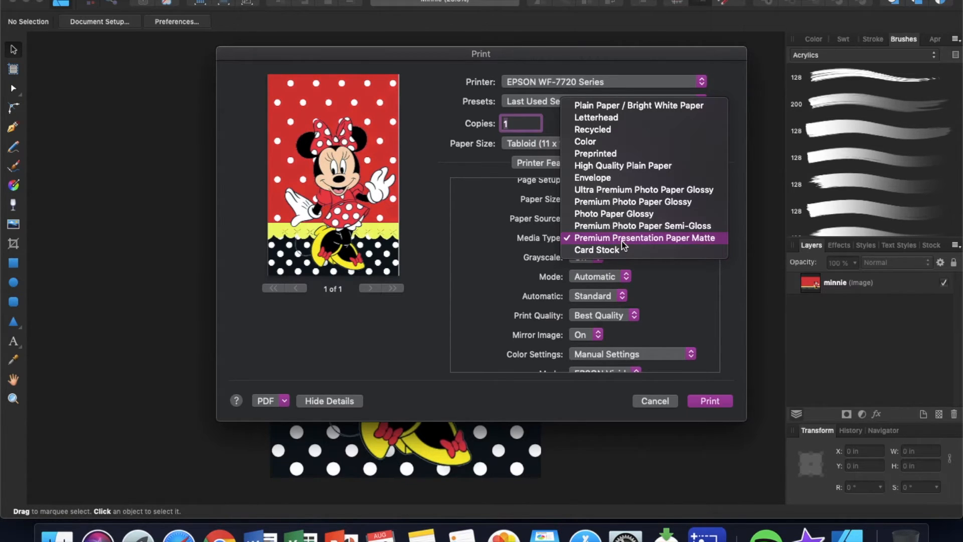
mouse_move(675, 258)
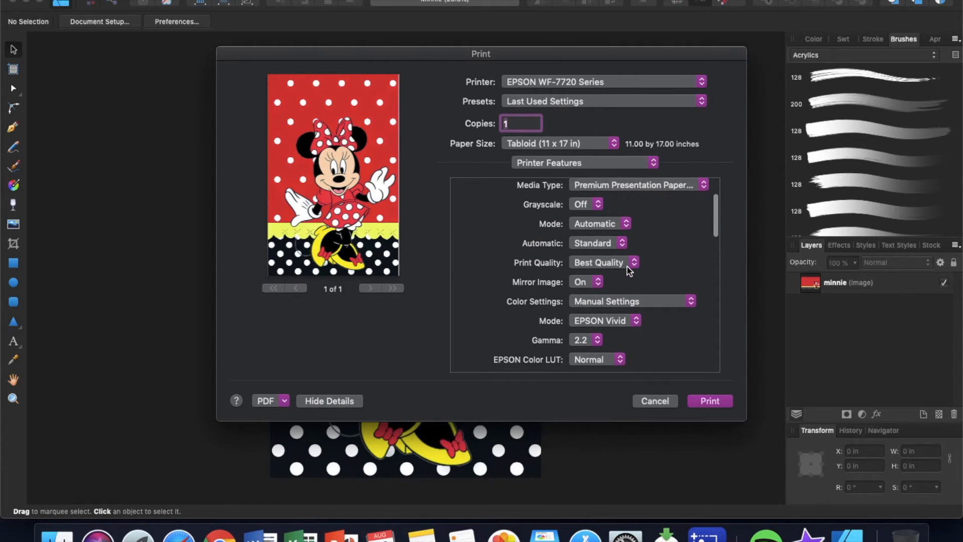
left_click(598, 243)
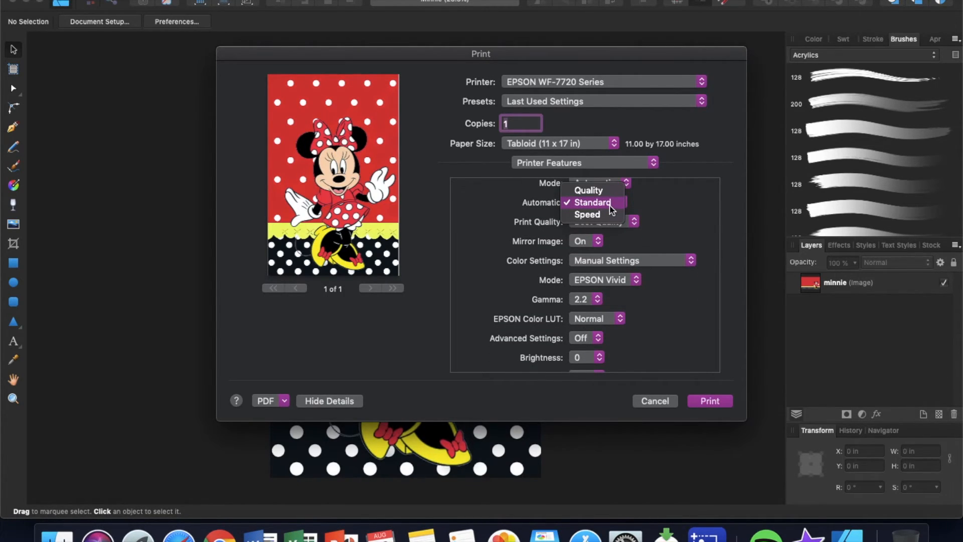
left_click(592, 202)
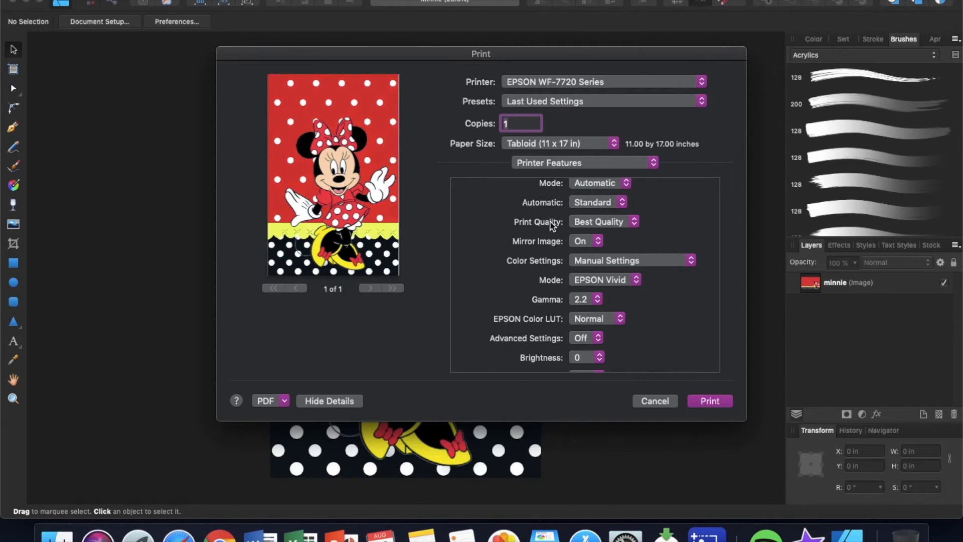
mouse_move(632, 235)
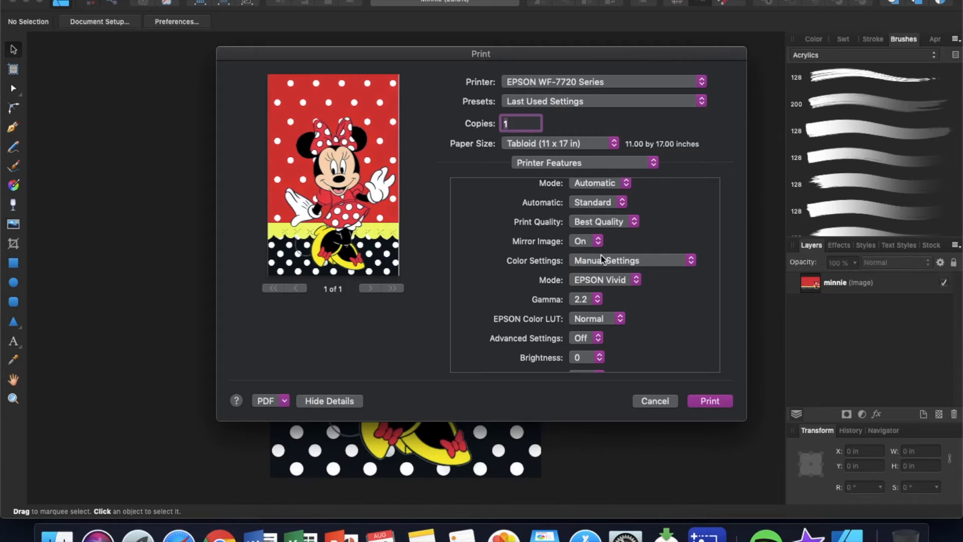
scroll("down", 3)
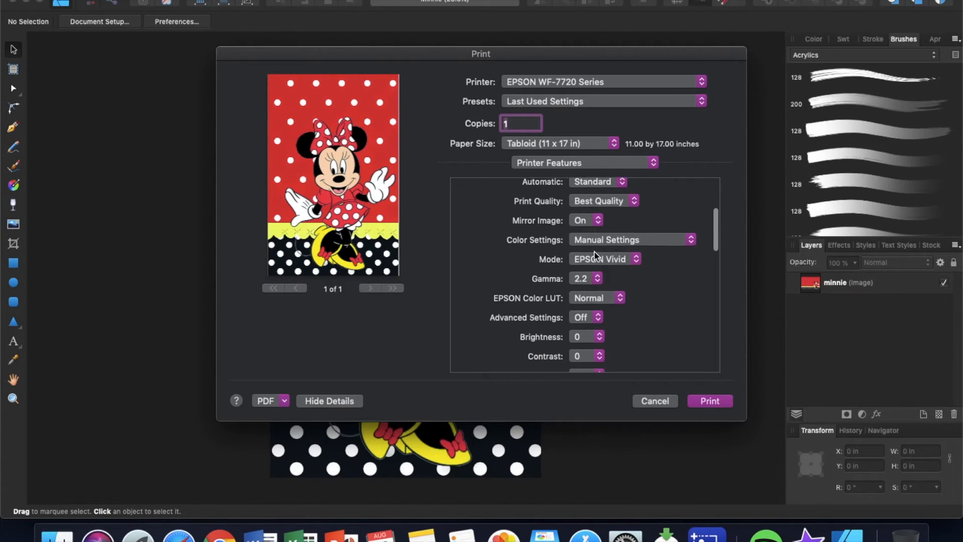
scroll("down", 3)
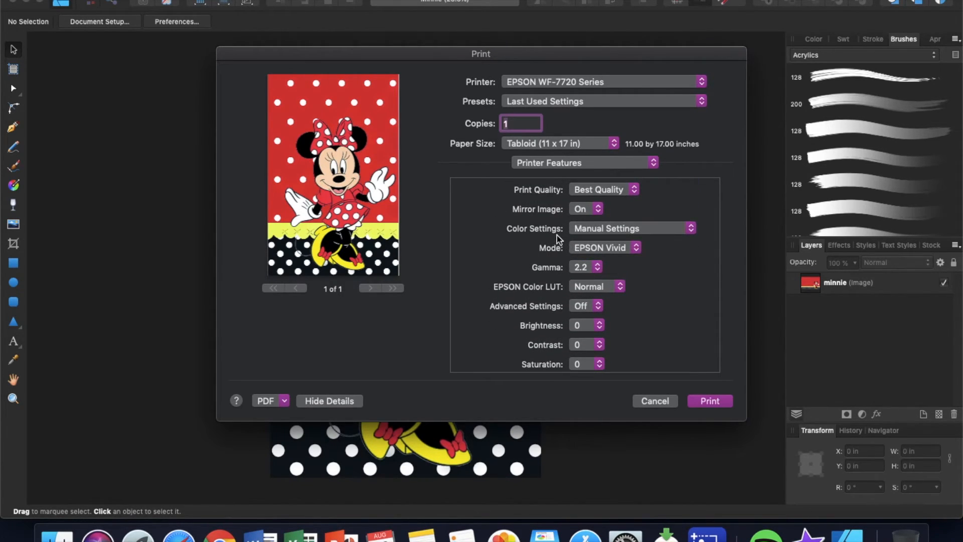
left_click(605, 248)
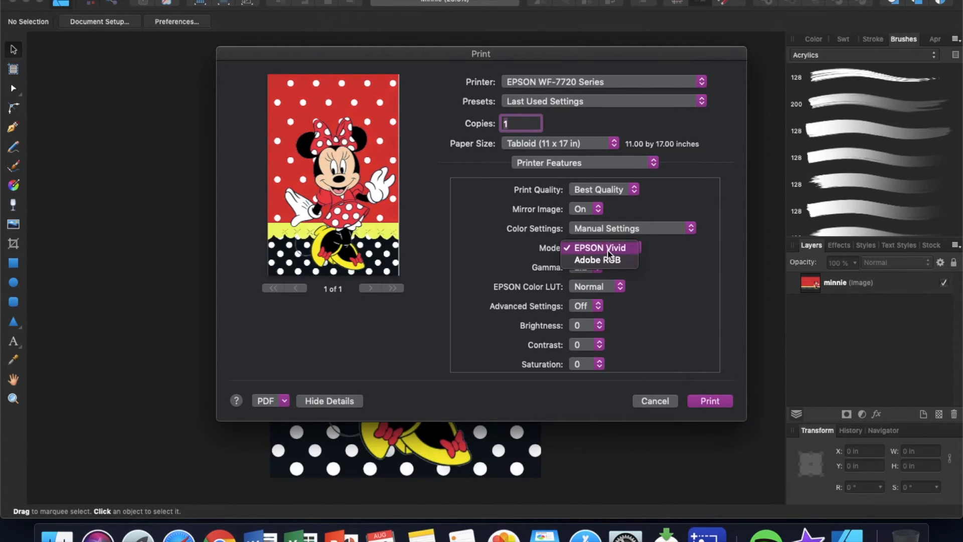
left_click(598, 247)
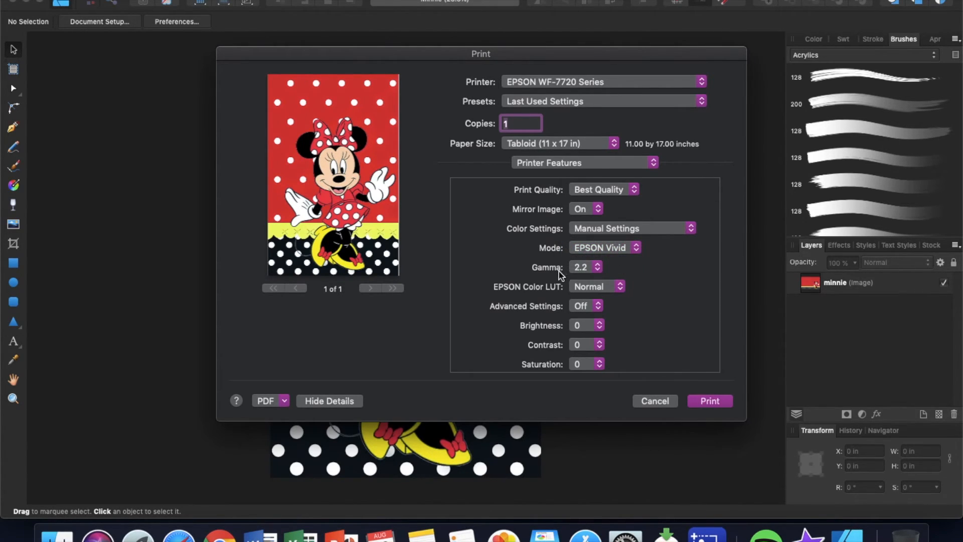
scroll("down", 3)
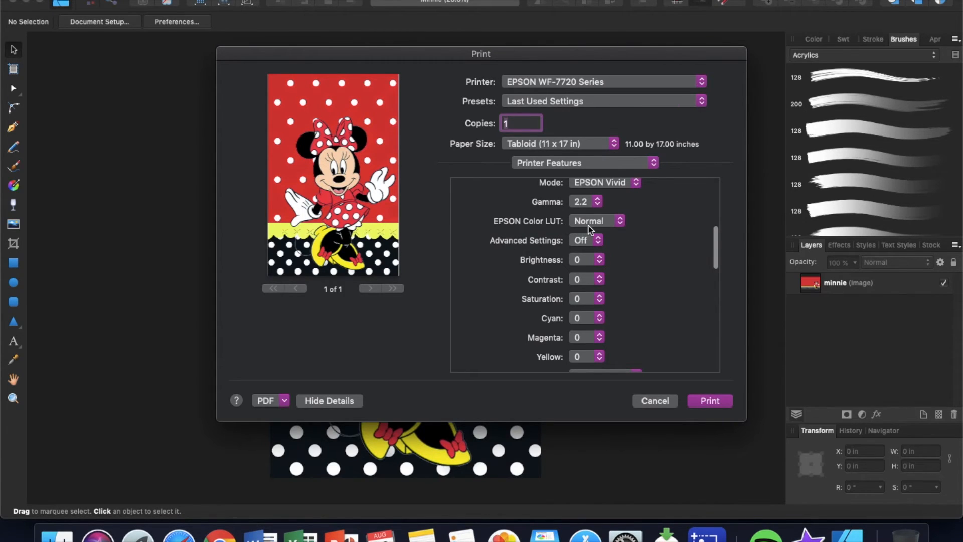
scroll("down", 3)
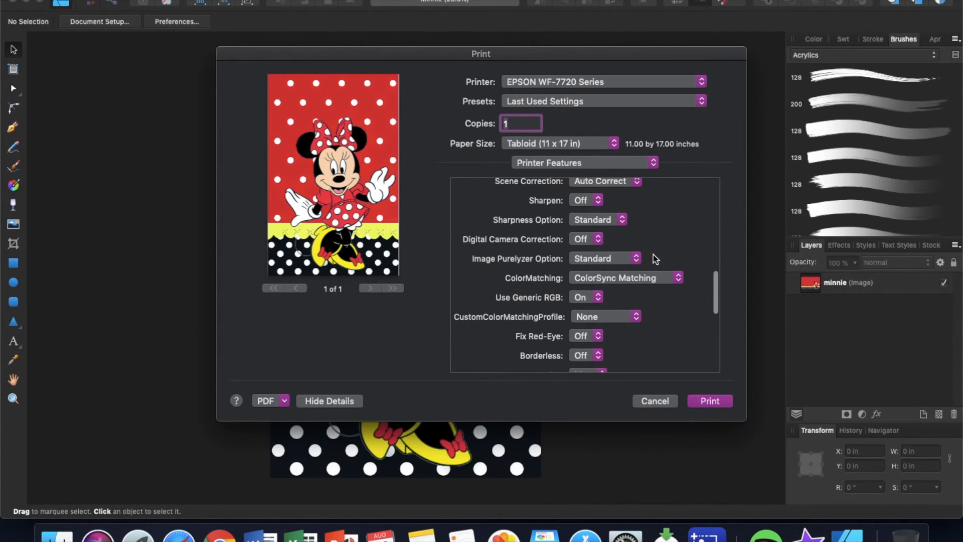
scroll("down", 3)
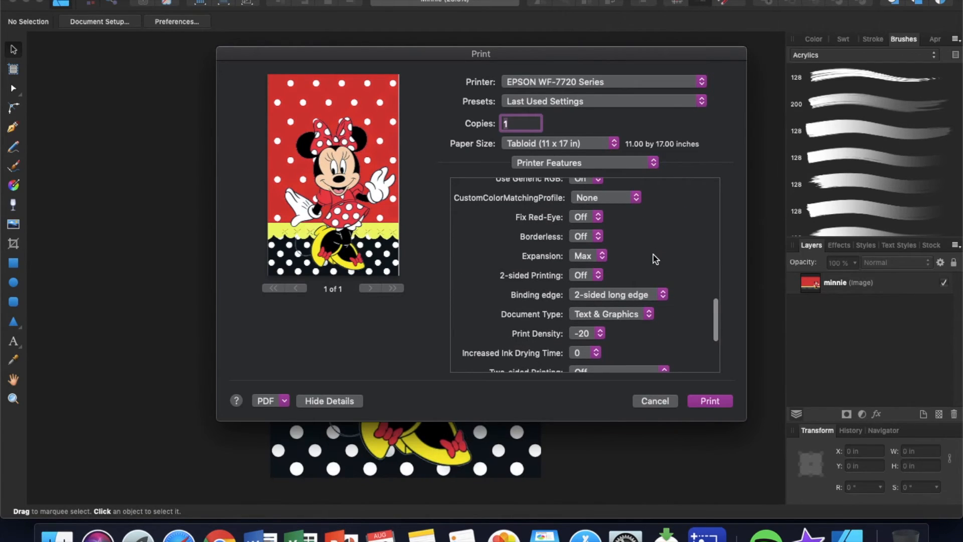
scroll("down", 3)
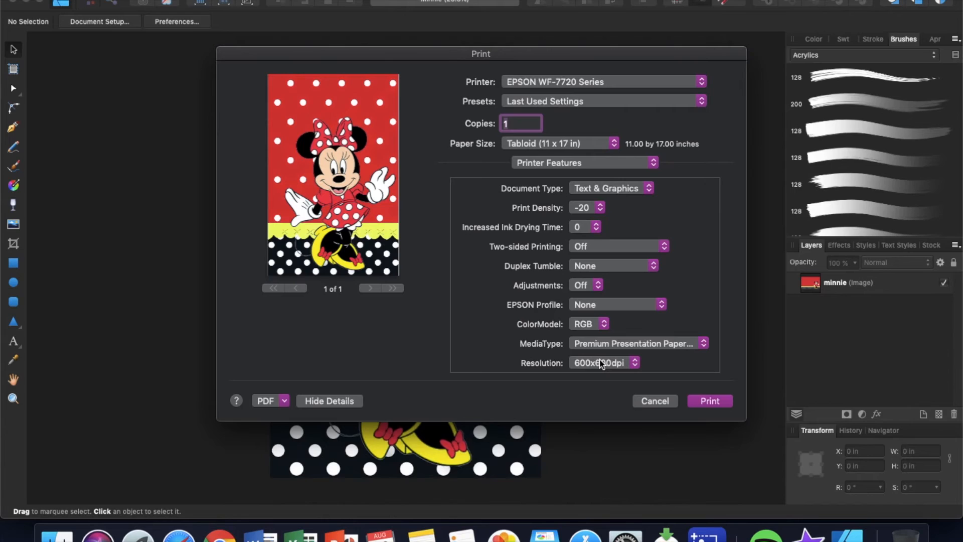
- Keep resolution at 600x600dpi and print to close the dialog
left_click(605, 362)
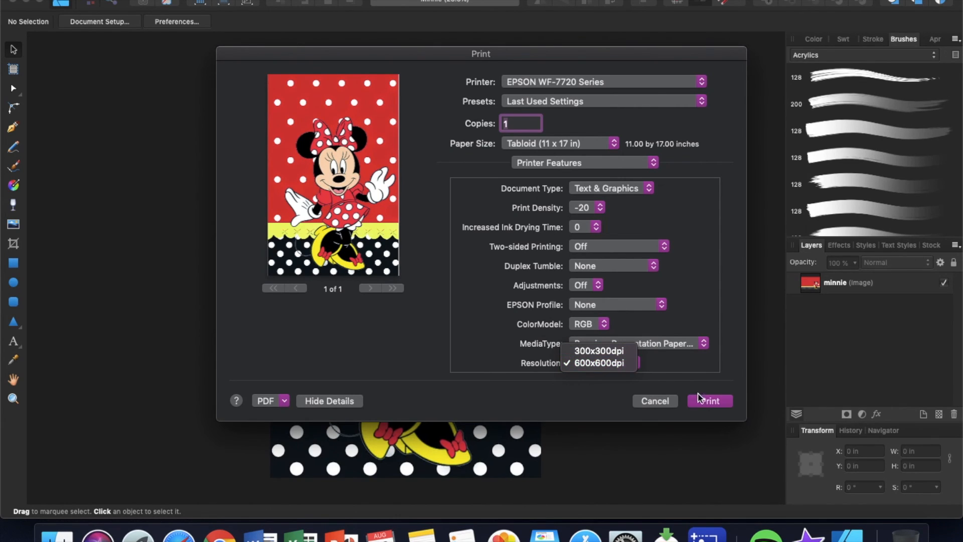
left_click(709, 401)
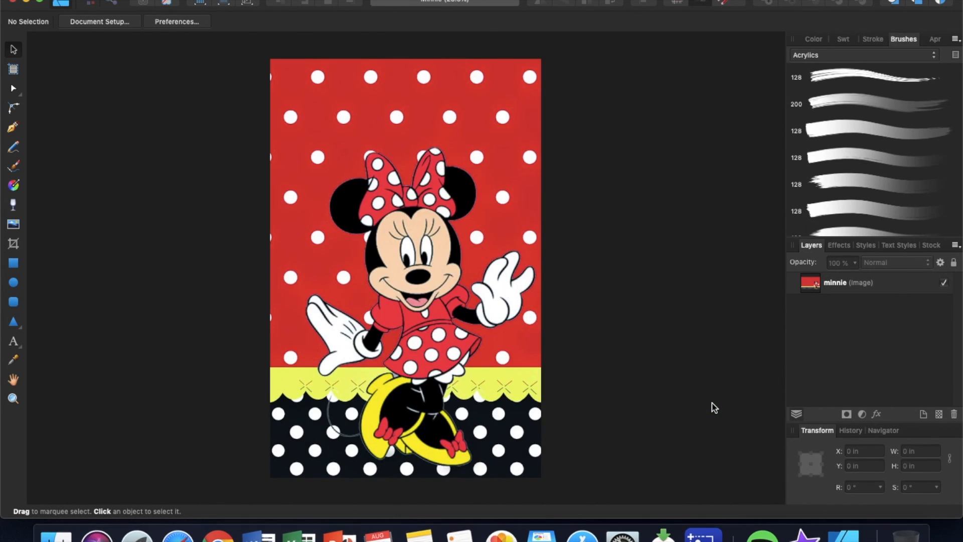